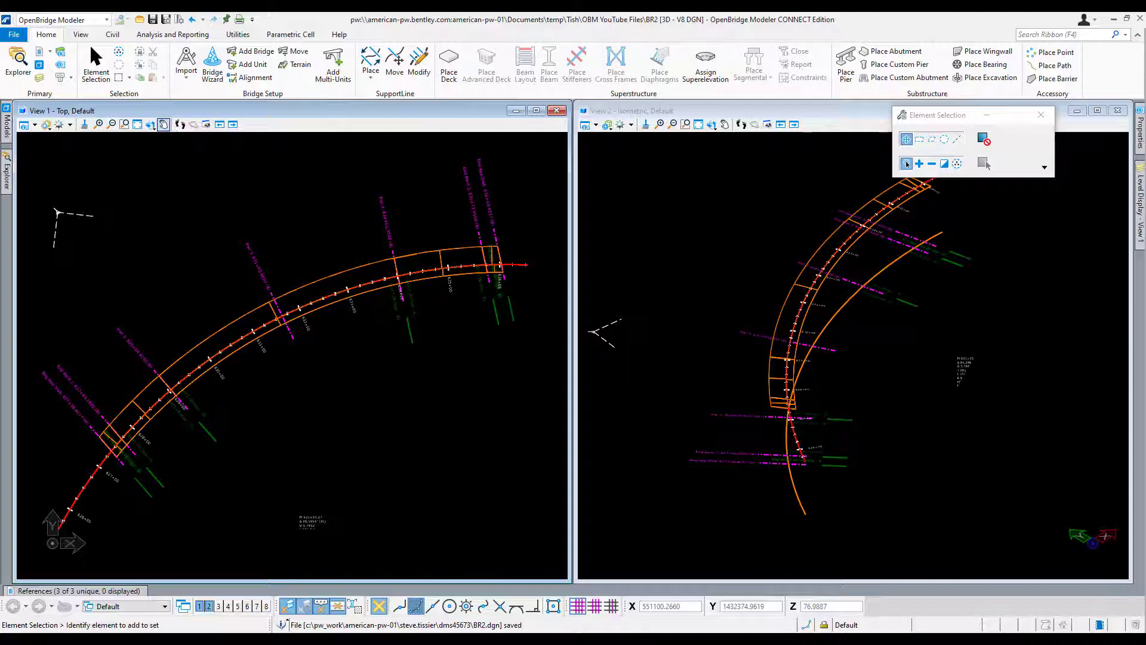
Select the bridge unit in the model tree and bring up its actions.
{"action": "left_click", "coordinate": [461, 365]}
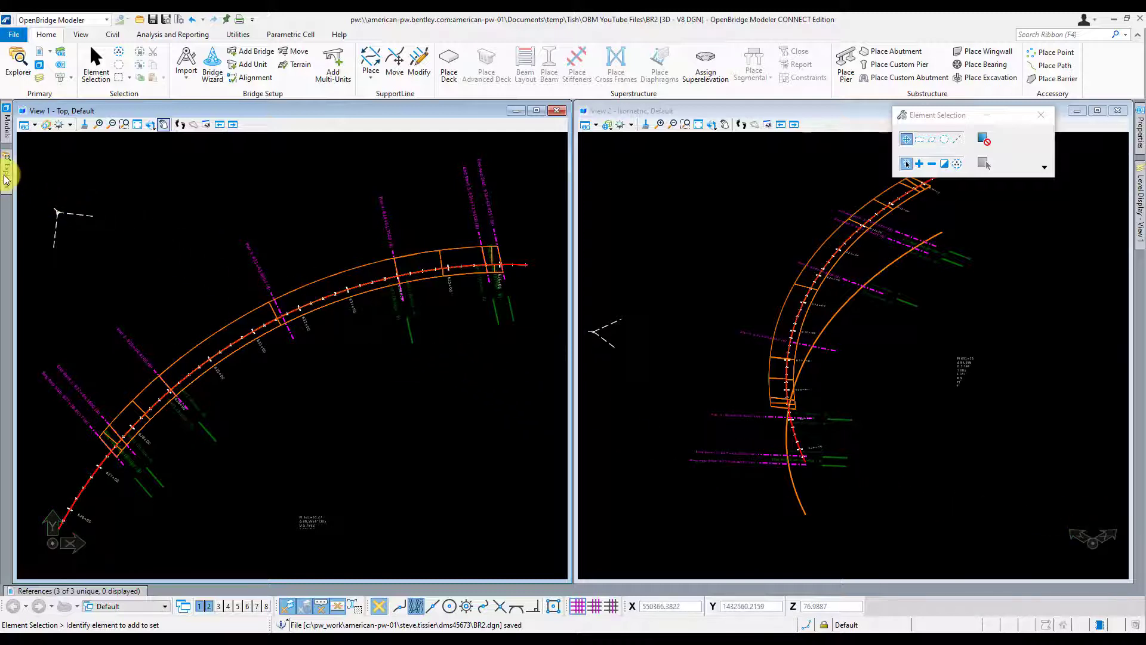
{"action": "left_click", "coordinate": [7, 173]}
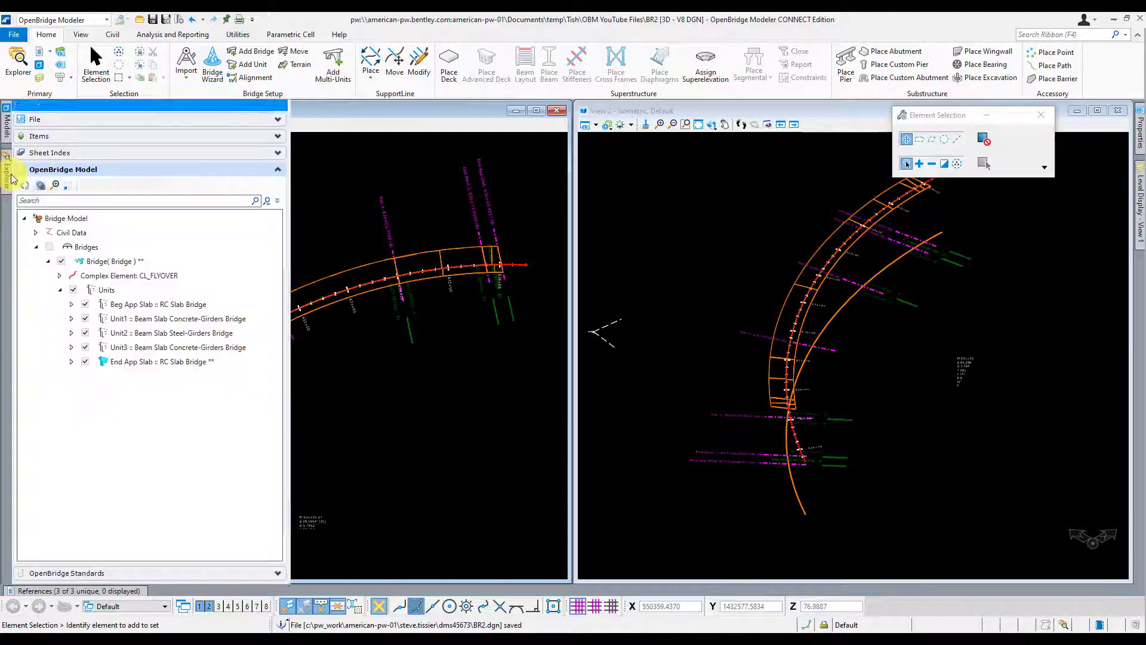
{"action": "left_click", "coordinate": [162, 361]}
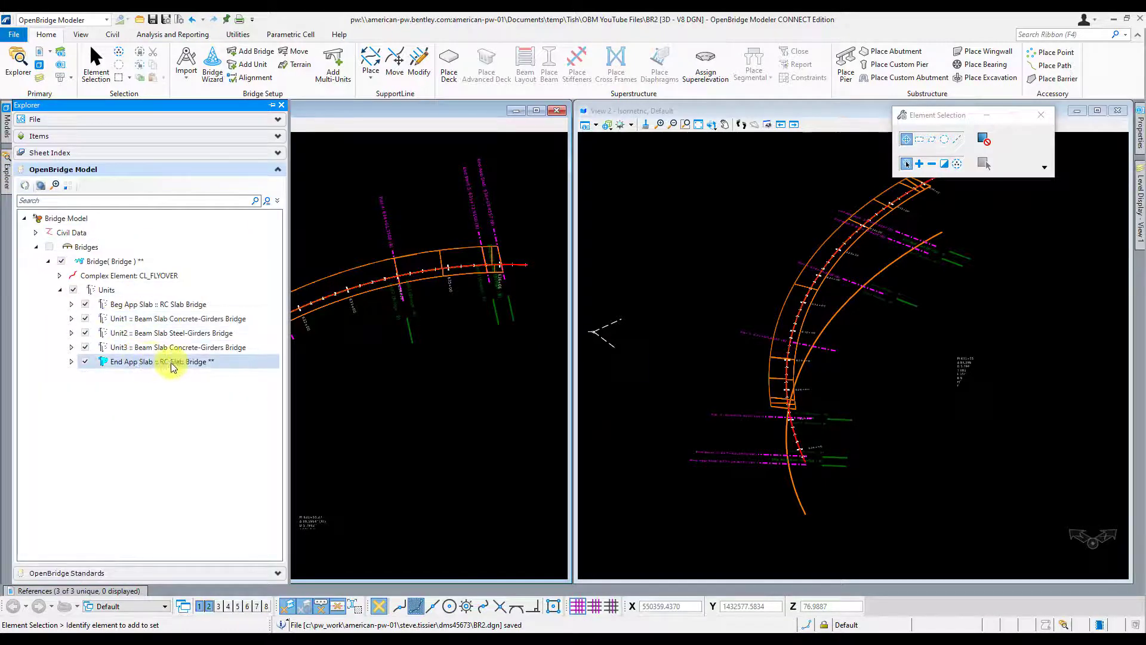
{"action": "left_click", "coordinate": [158, 304]}
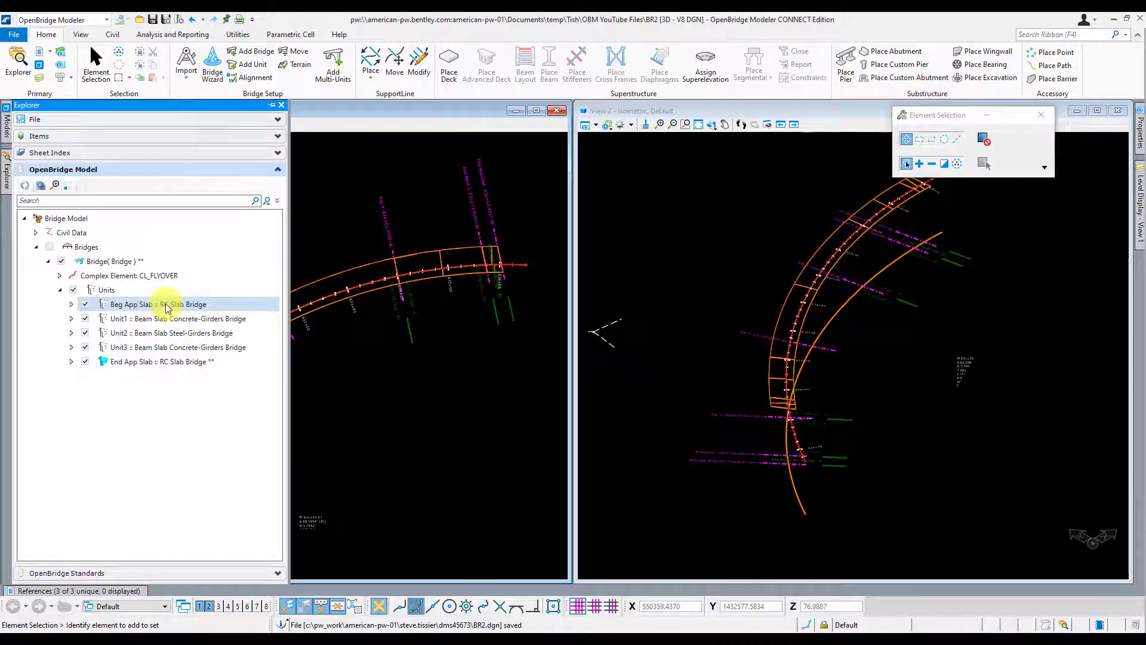
{"action": "right_click", "coordinate": [176, 318]}
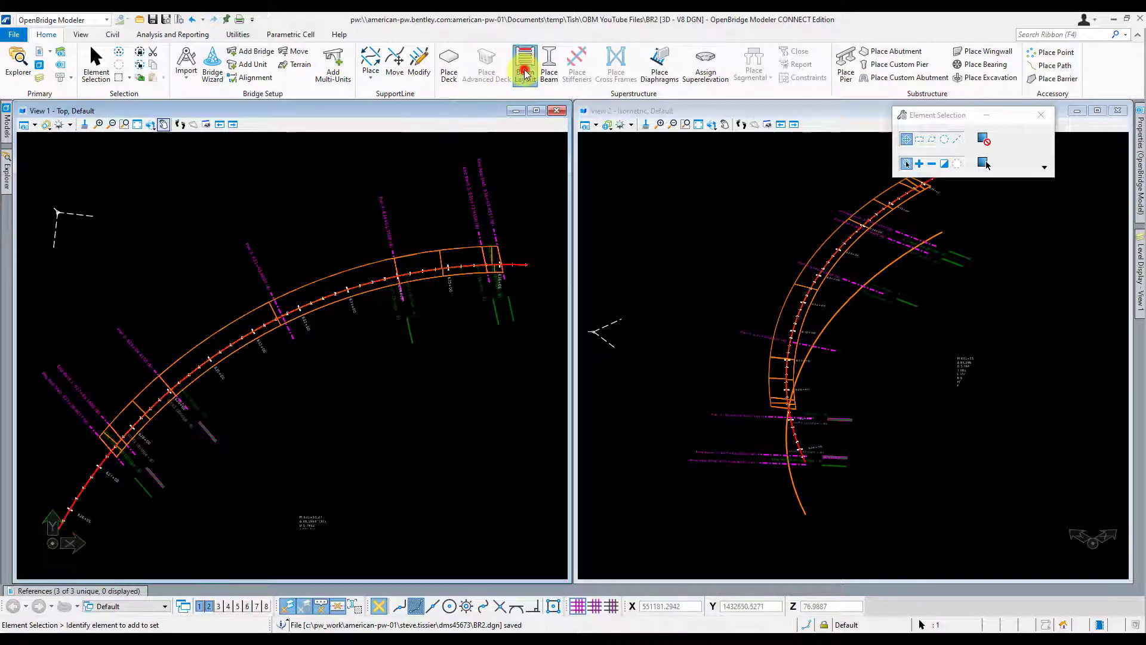
Start a beam layout from End Bent 1 to Pier 2 with Number Of Beams set to 5.
{"action": "left_click", "coordinate": [524, 65]}
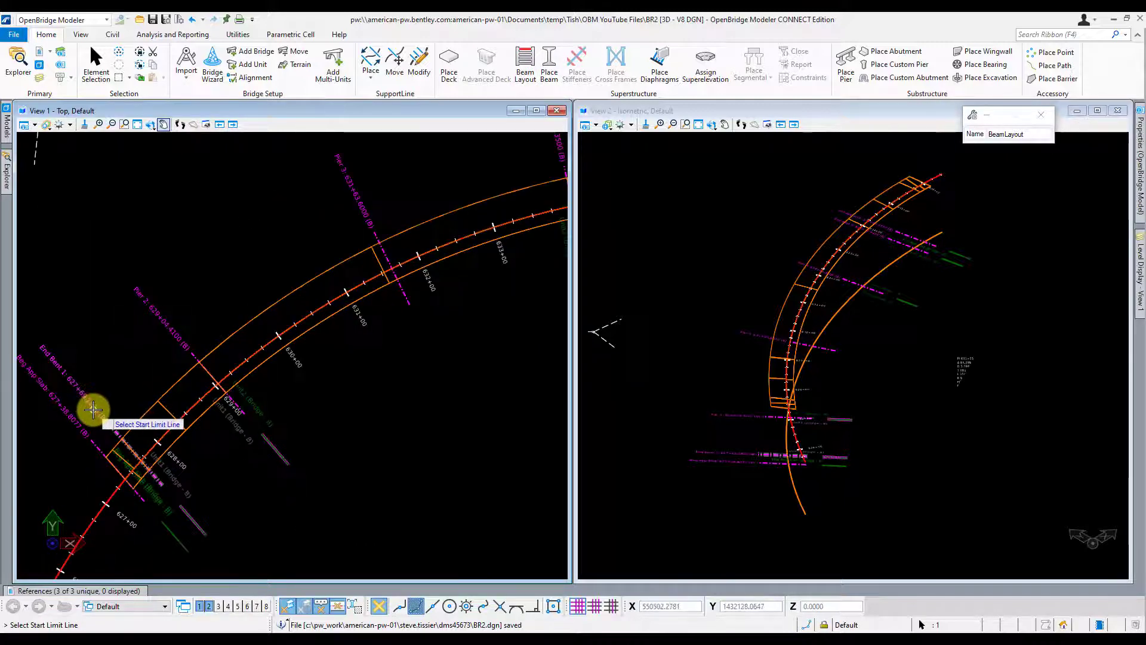
{"action": "left_click", "coordinate": [94, 409]}
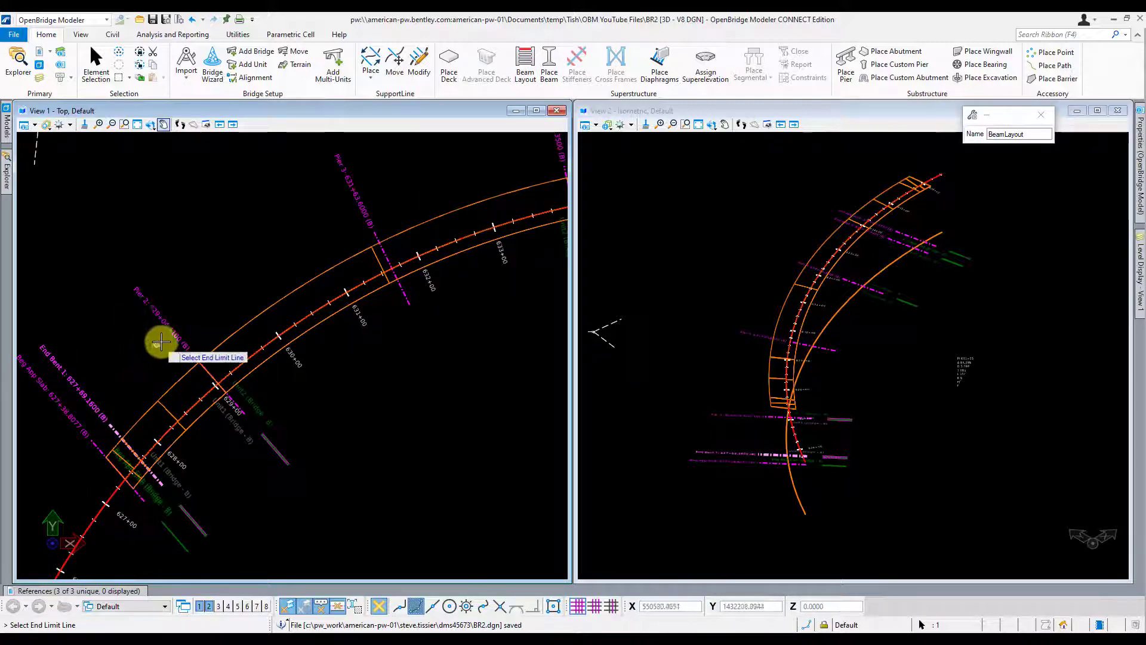
{"action": "left_click", "coordinate": [155, 340]}
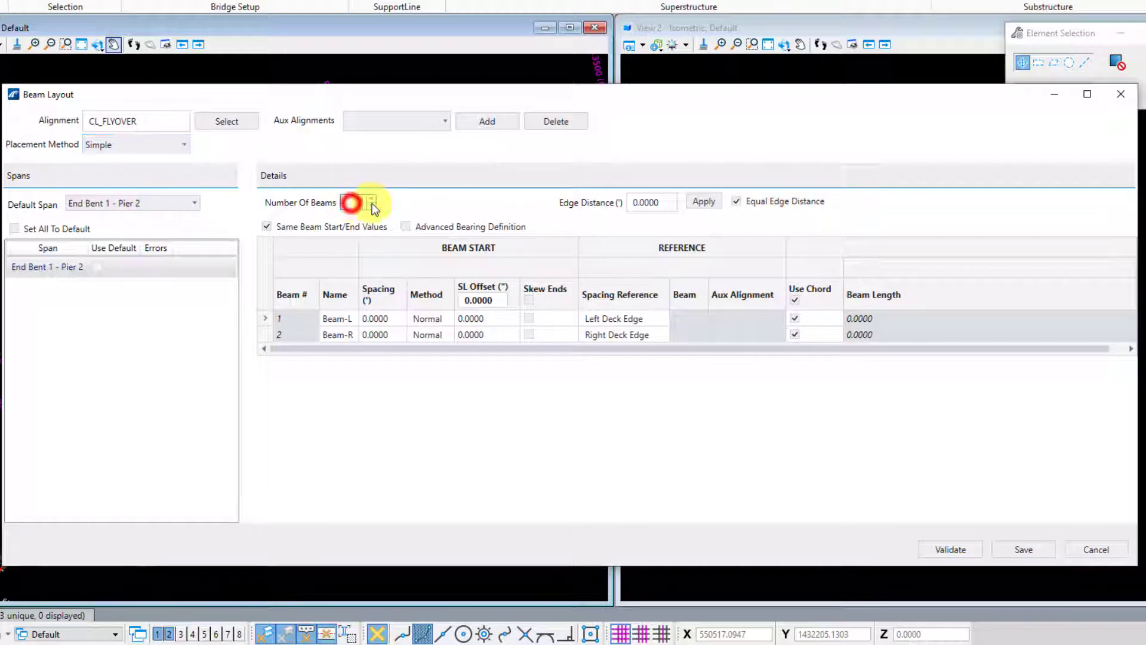
{"action": "left_click", "coordinate": [369, 203]}
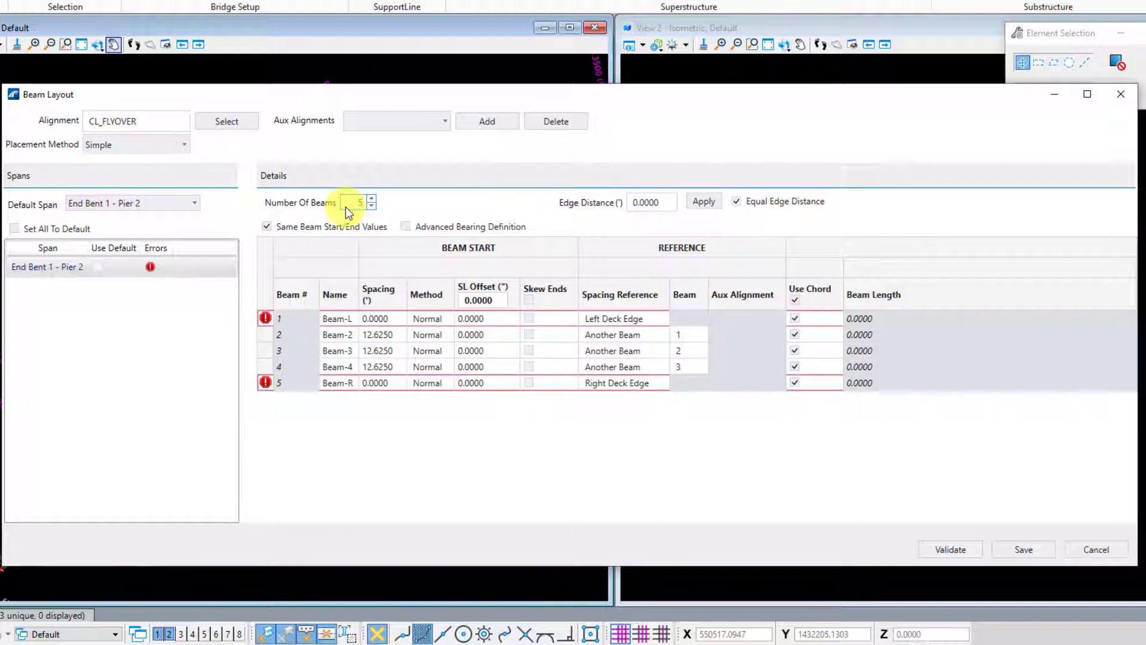
{"action": "left_click", "coordinate": [651, 201]}
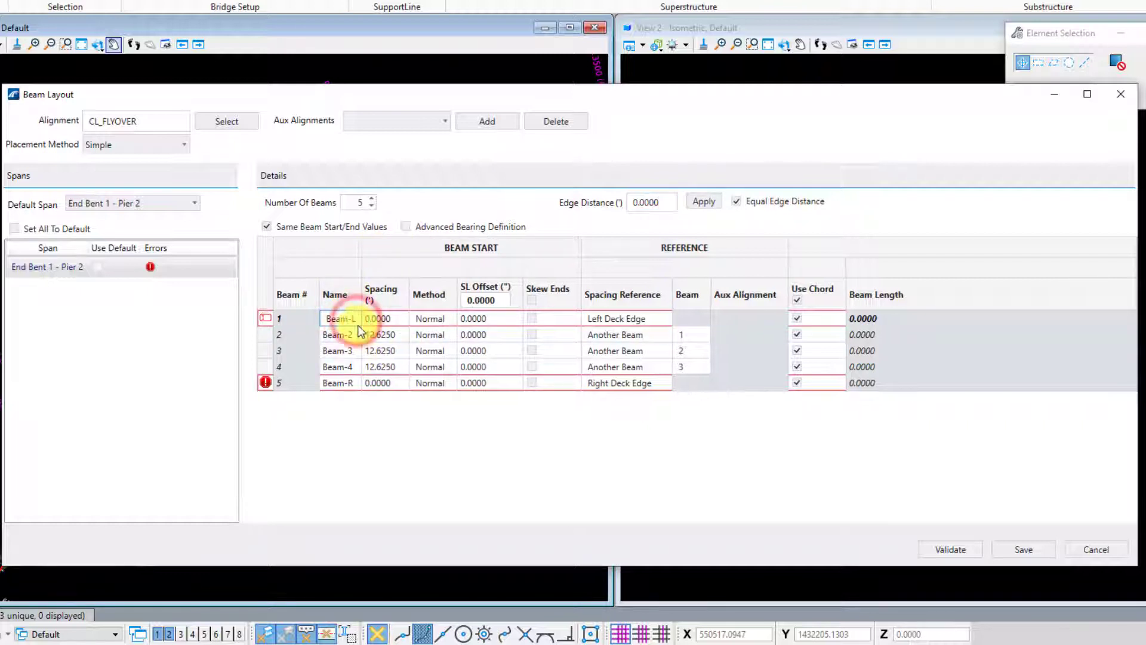
Rename Beam-L to Beam-1 and Beam-R to Beam-5.
{"action": "left_click", "coordinate": [336, 335]}
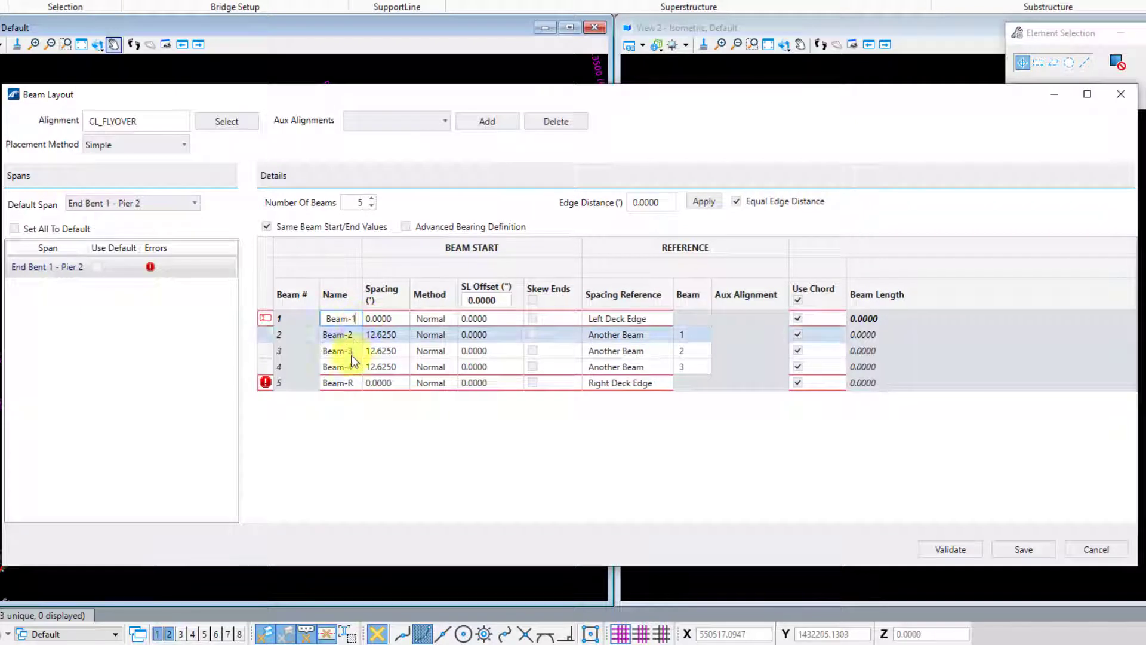
{"action": "left_click", "coordinate": [338, 383]}
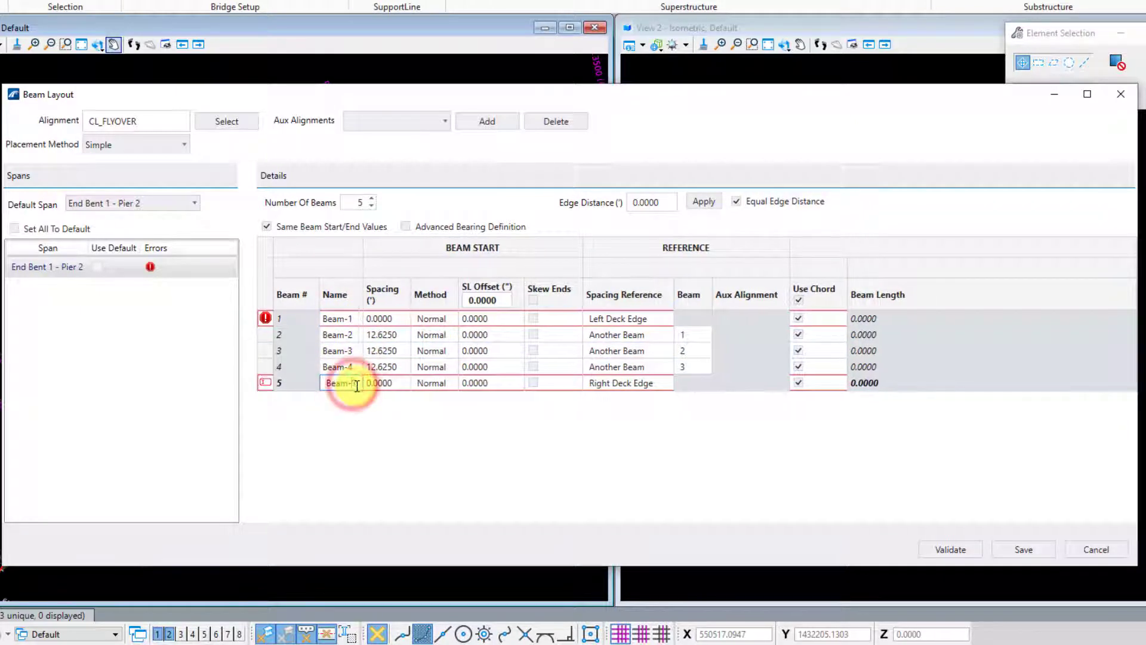
{"action": "left_click", "coordinate": [335, 367]}
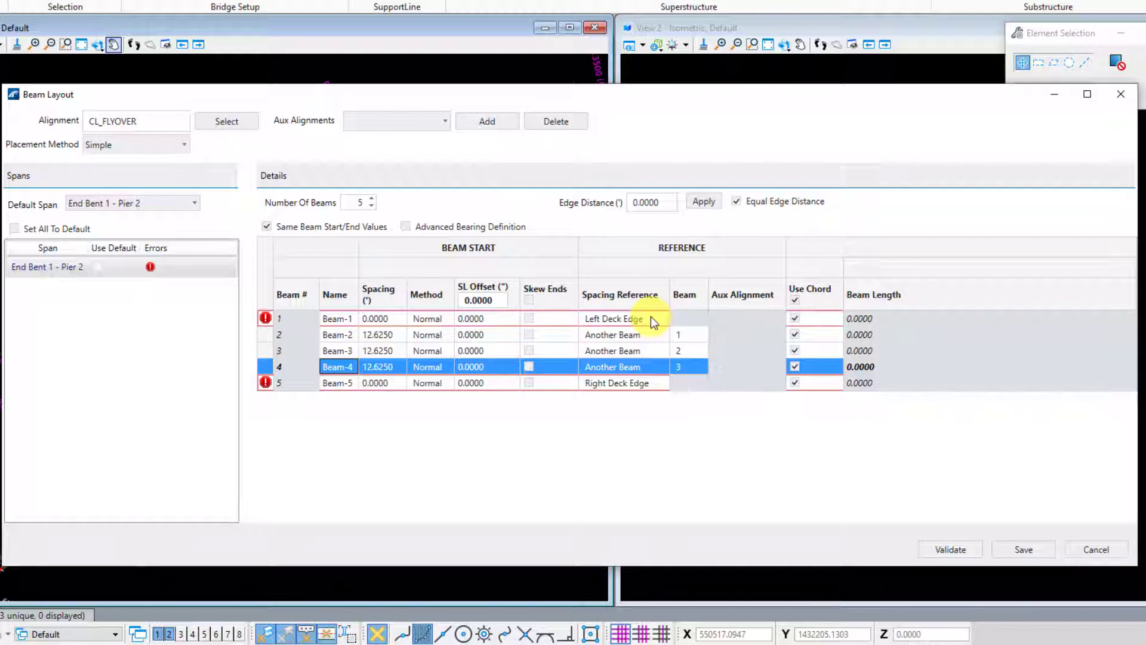
Set the beams' Spacing Reference to Long Chord.
{"action": "left_click", "coordinate": [621, 318]}
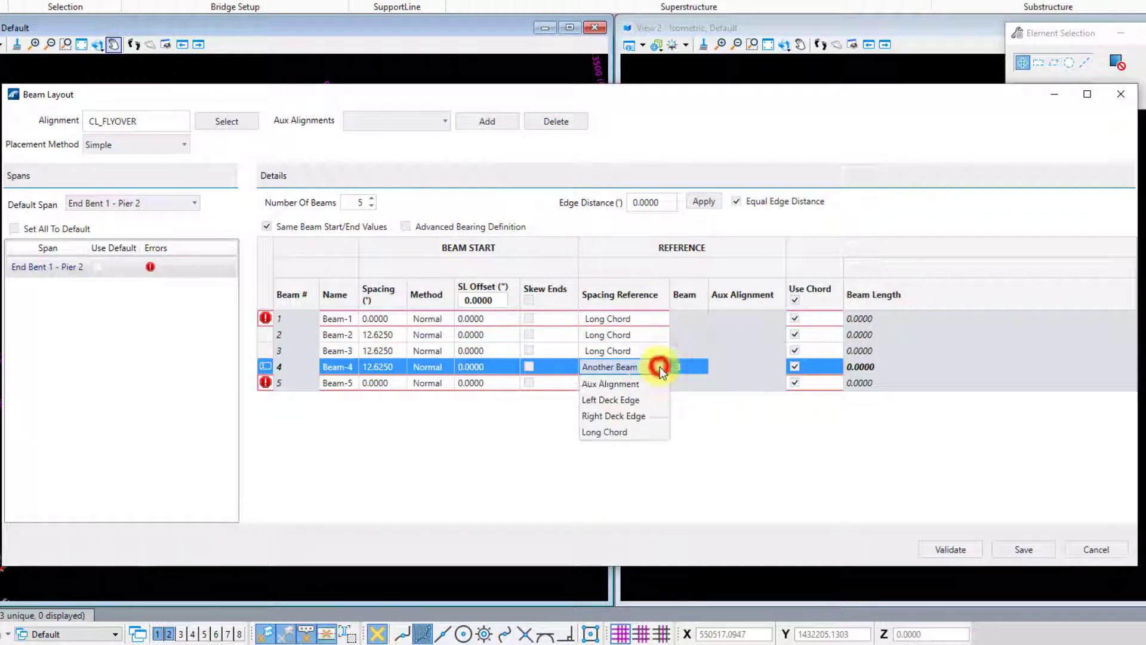
{"action": "left_click", "coordinate": [614, 415]}
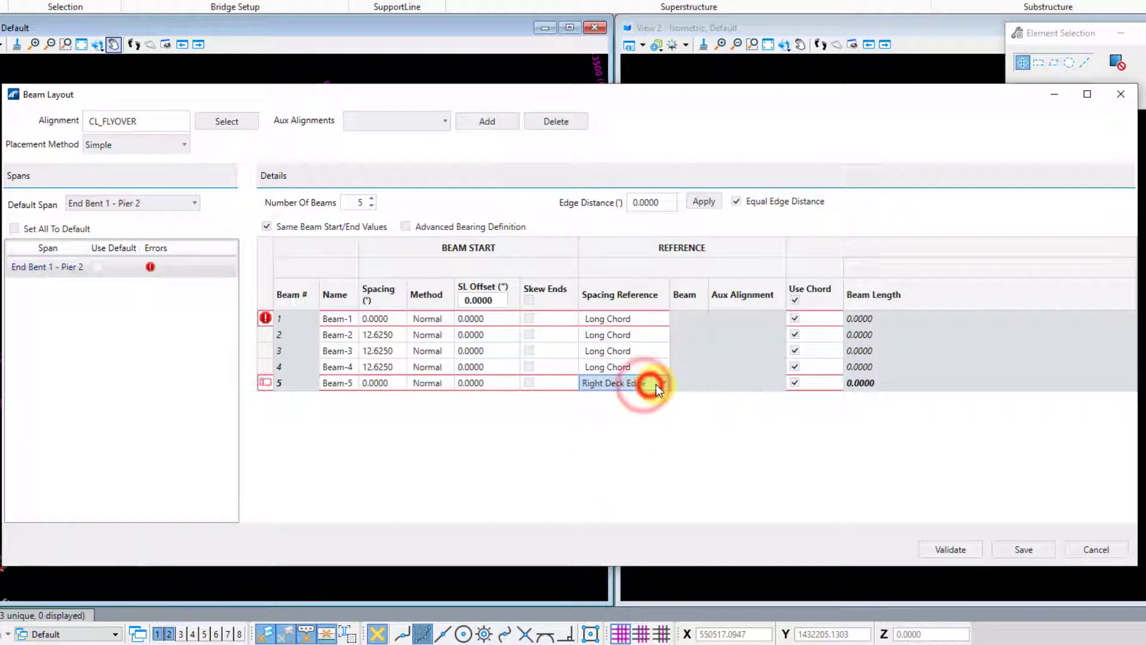
{"action": "left_click", "coordinate": [623, 382]}
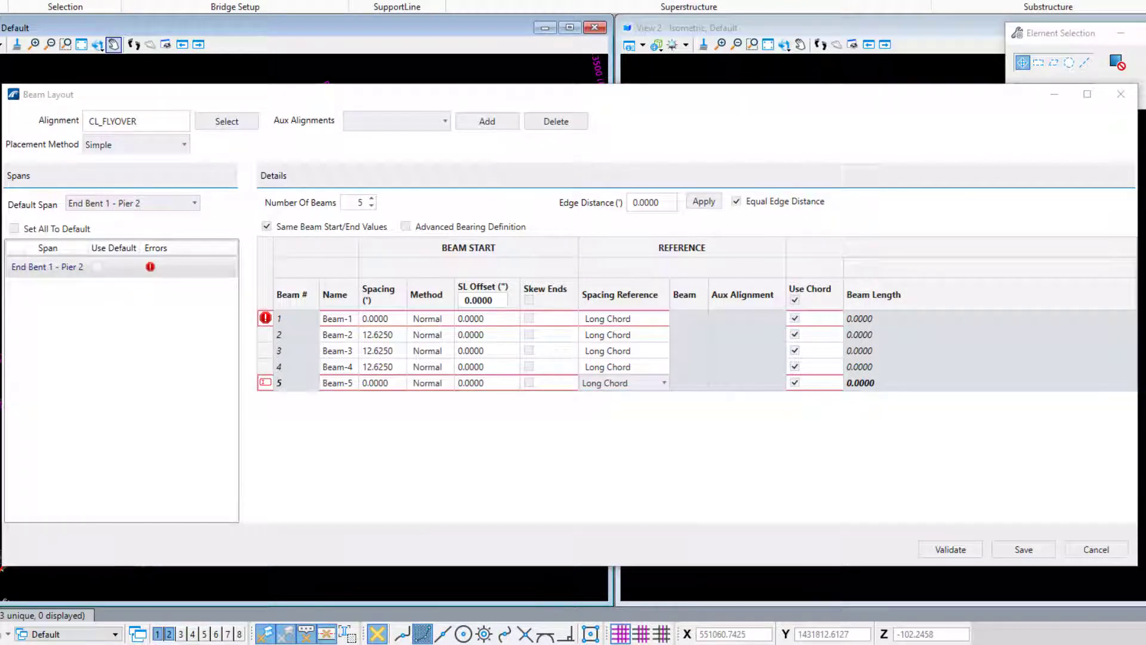
Enter beam spacings -32.8333, -22.0833, -11.3333, -0.5833 and 10.1667.
{"action": "left_click", "coordinate": [379, 317]}
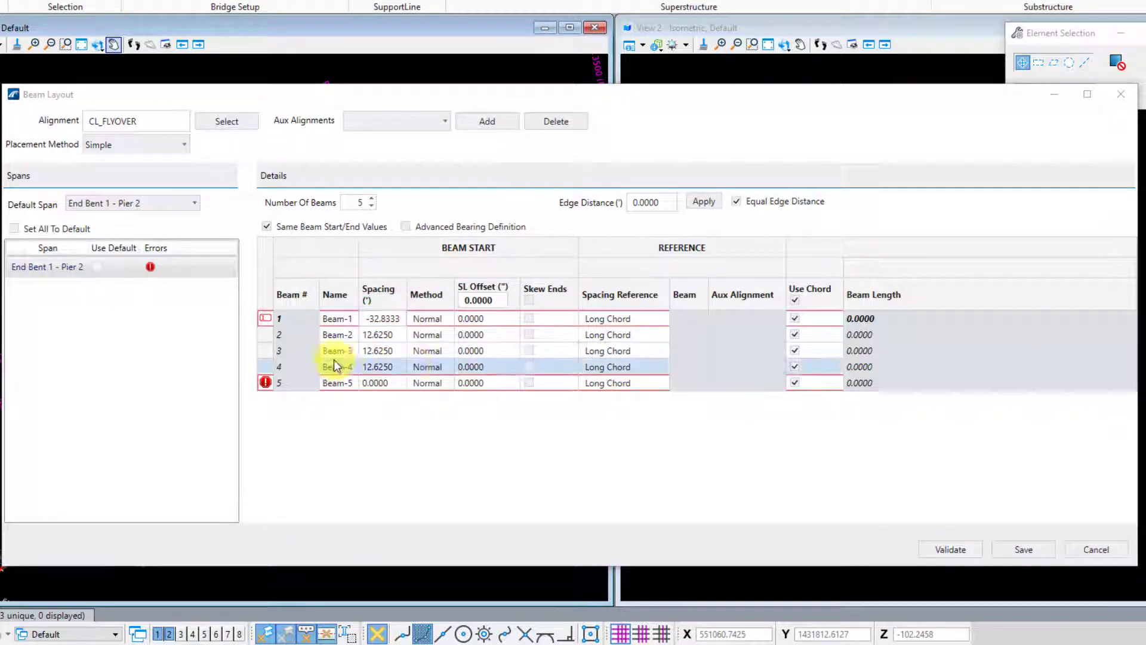
{"action": "type", "text": "-22.0833"}
{"action": "left_click", "coordinate": [382, 366]}
{"action": "type", "text": "-0.5833"}
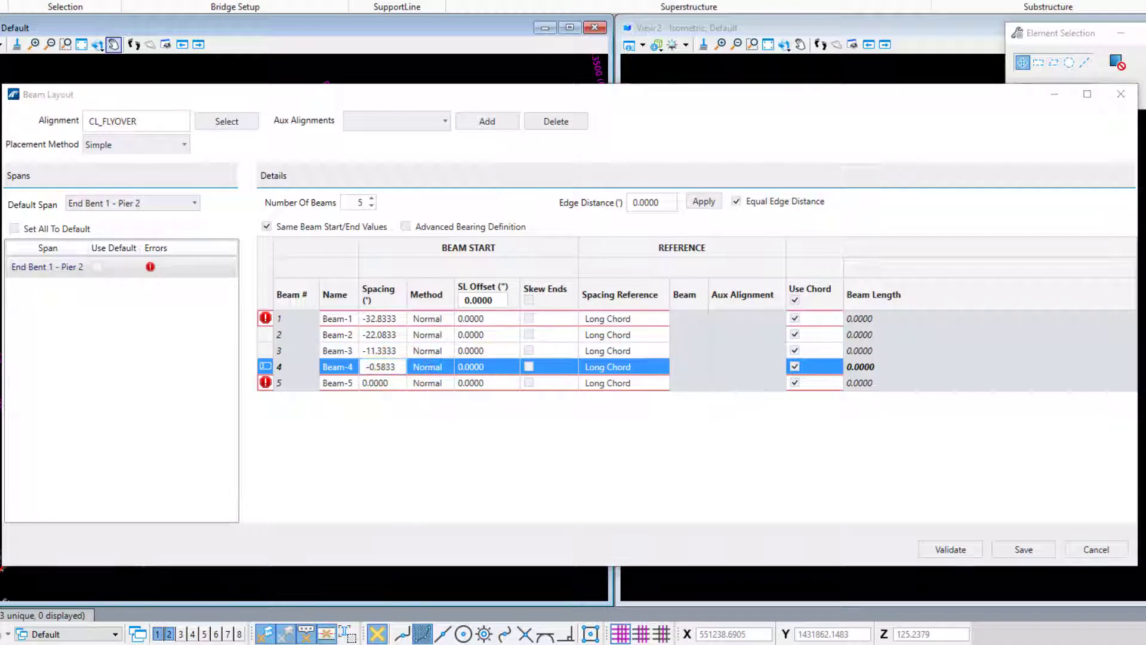
{"action": "left_click", "coordinate": [375, 382]}
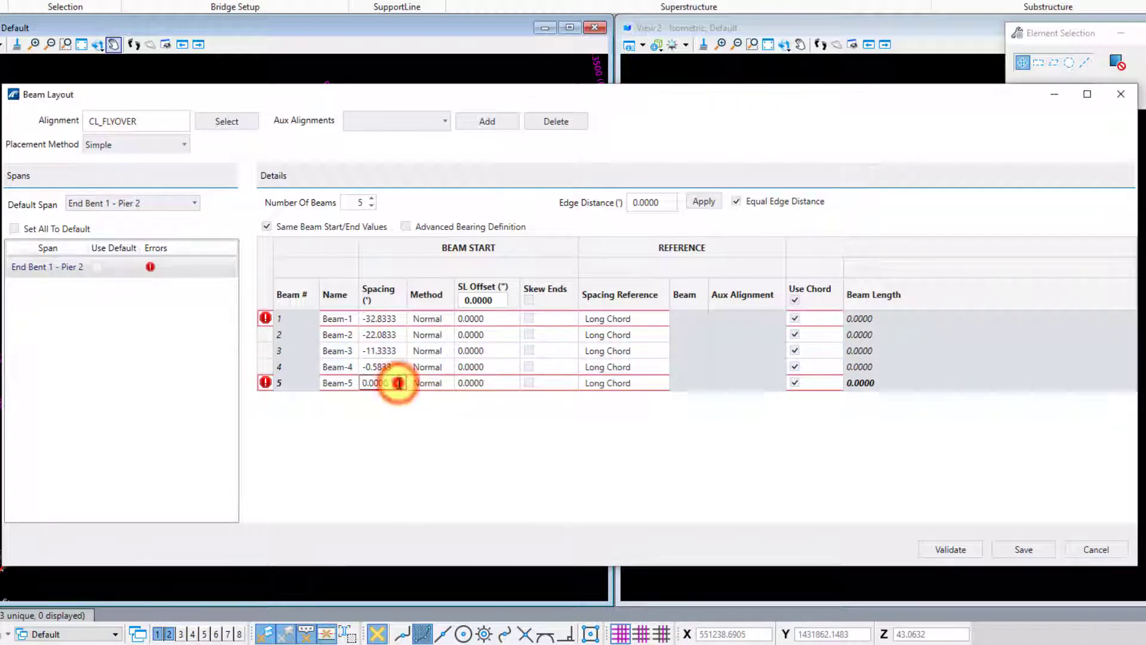
{"action": "type", "text": "10.1667"}
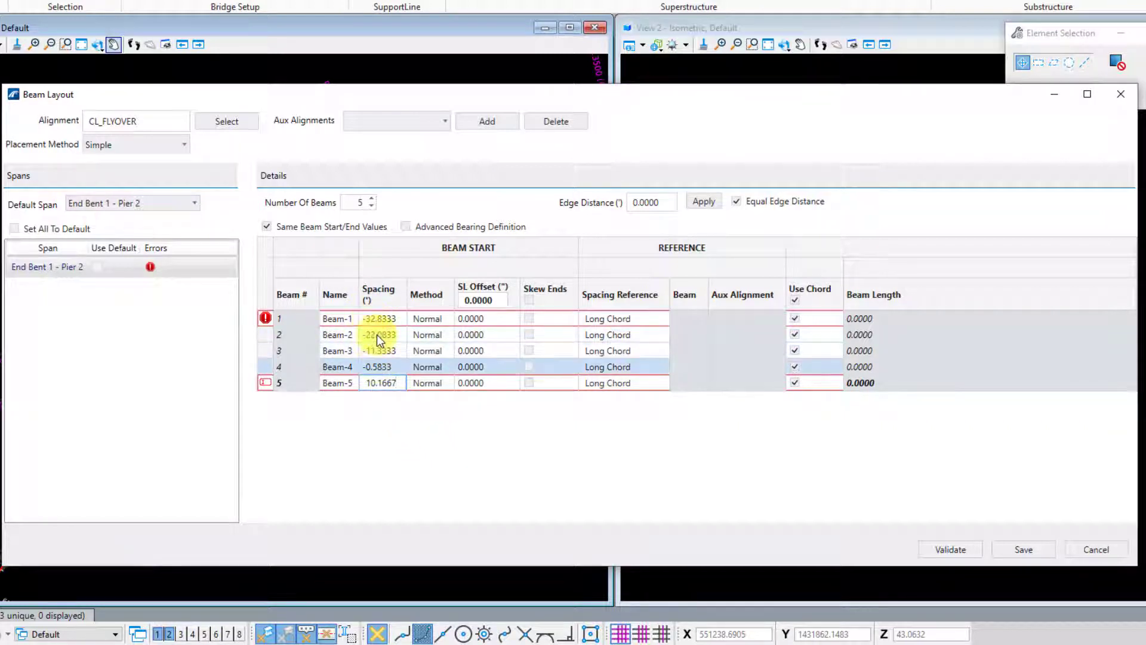
{"action": "left_click", "coordinate": [379, 382]}
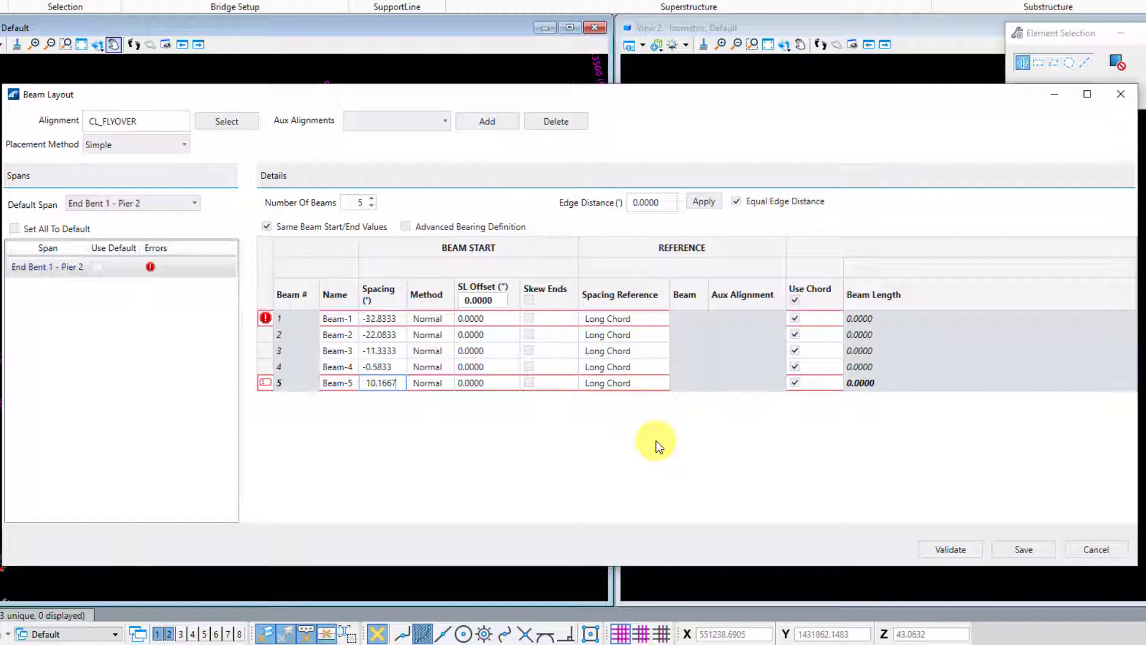
Set Beam Start SL Offset to 5.0300 and Beam End SL Offset to -3.0 for all beams.
{"action": "left_click", "coordinate": [480, 301]}
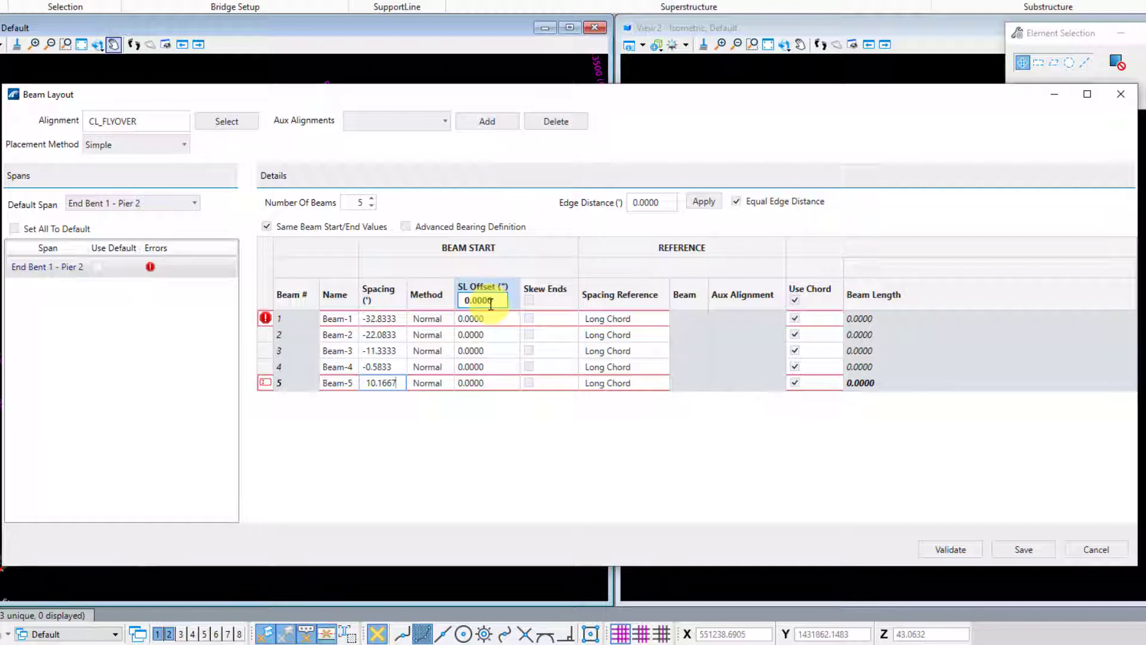
{"action": "left_click", "coordinate": [266, 226]}
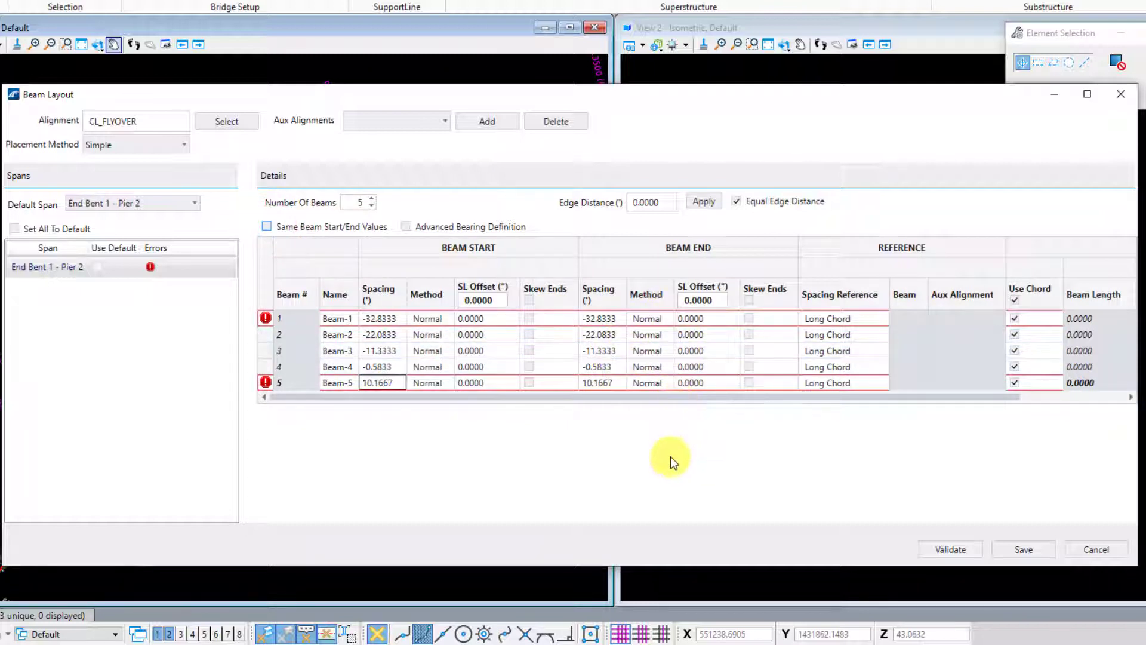
{"action": "left_click", "coordinate": [472, 334]}
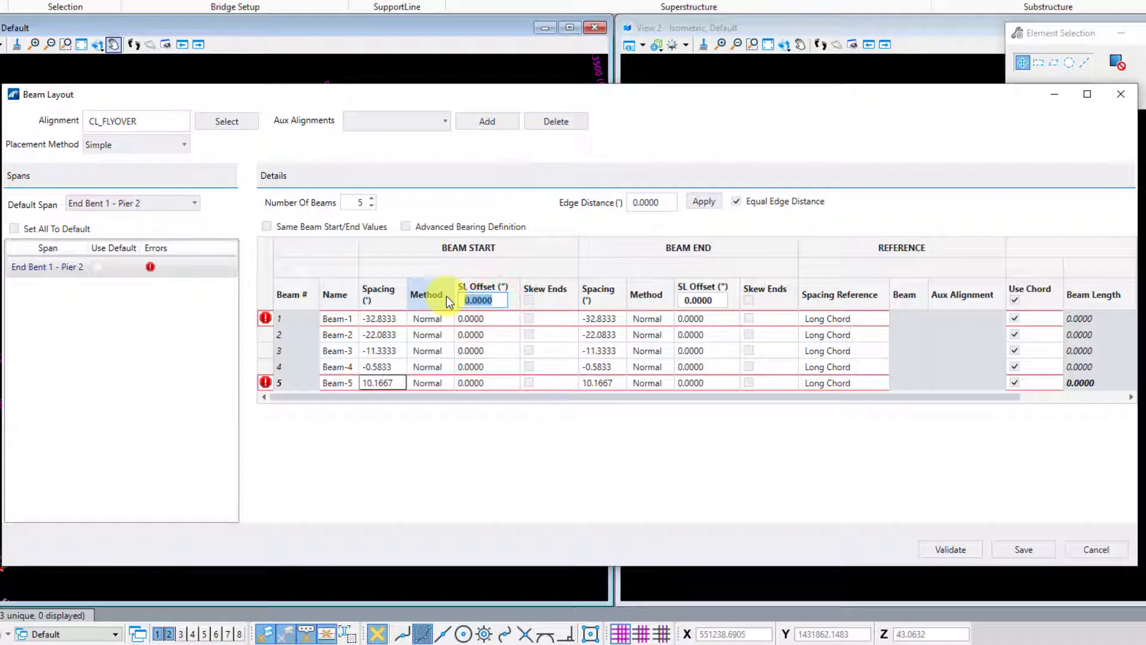
{"action": "type", "text": "5.0300"}
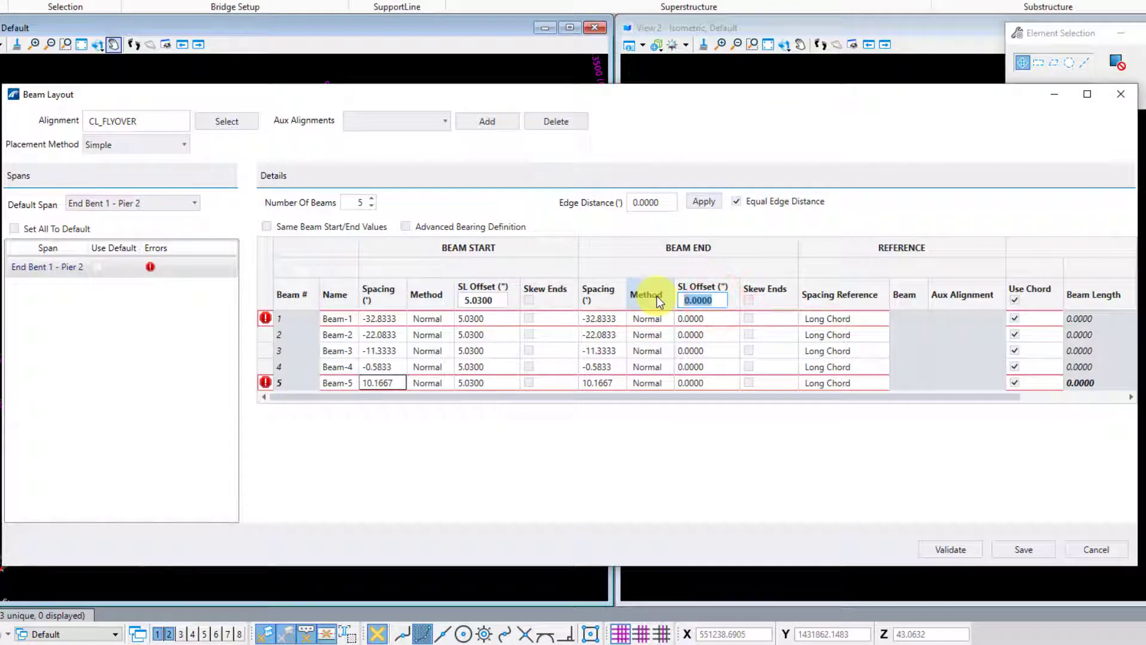
{"action": "type", "text": "-3.0"}
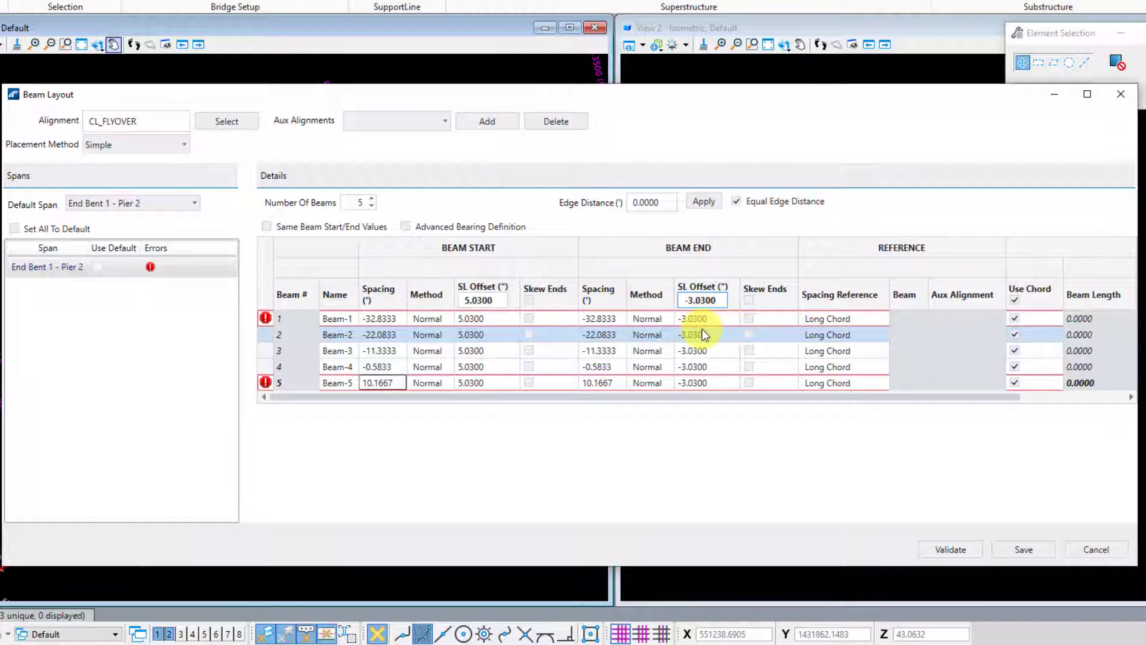
{"action": "mouse_move", "coordinate": [706, 354]}
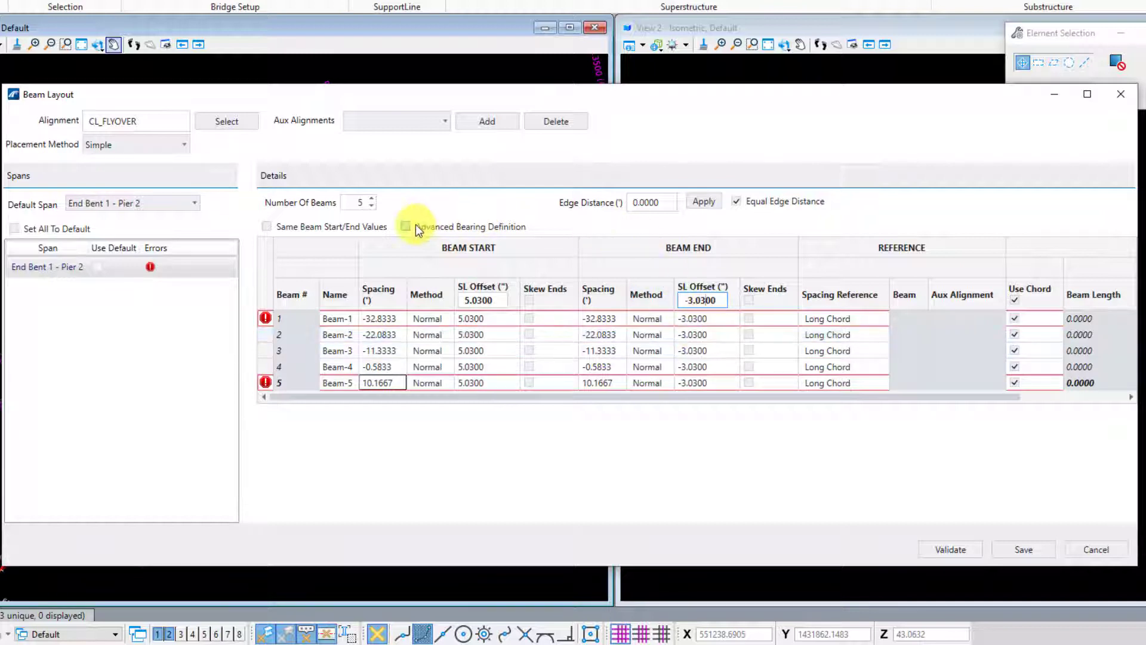
Enable Advanced Bearing Definition, giving each beam end one bearing with zero offsets.
{"action": "left_click", "coordinate": [406, 226]}
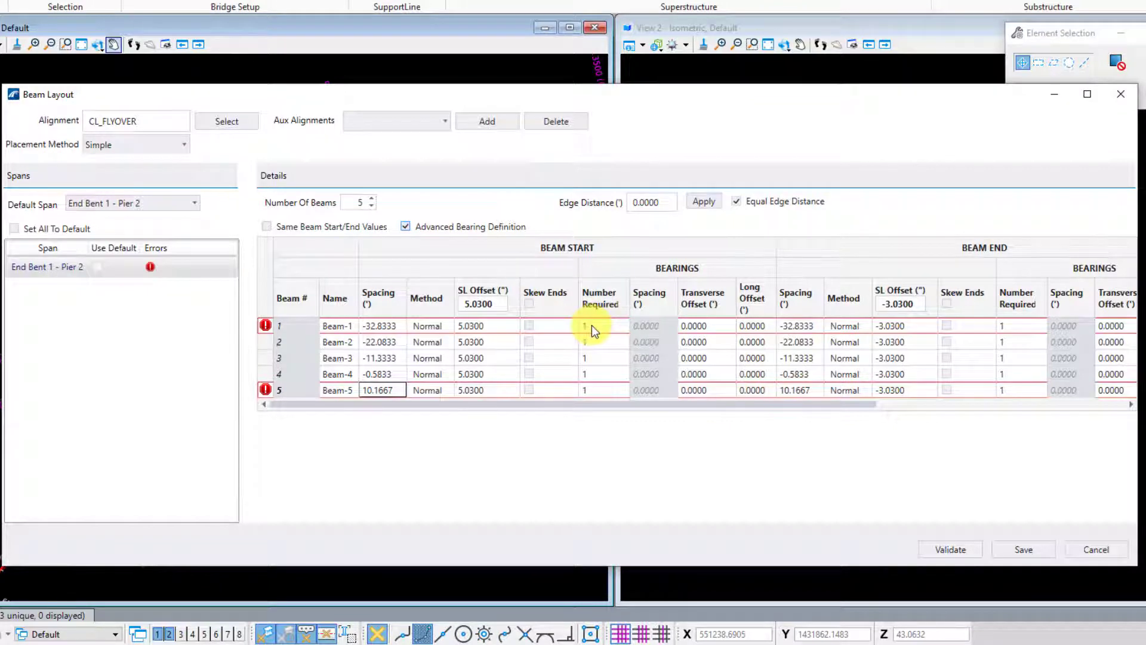
{"action": "mouse_move", "coordinate": [676, 337]}
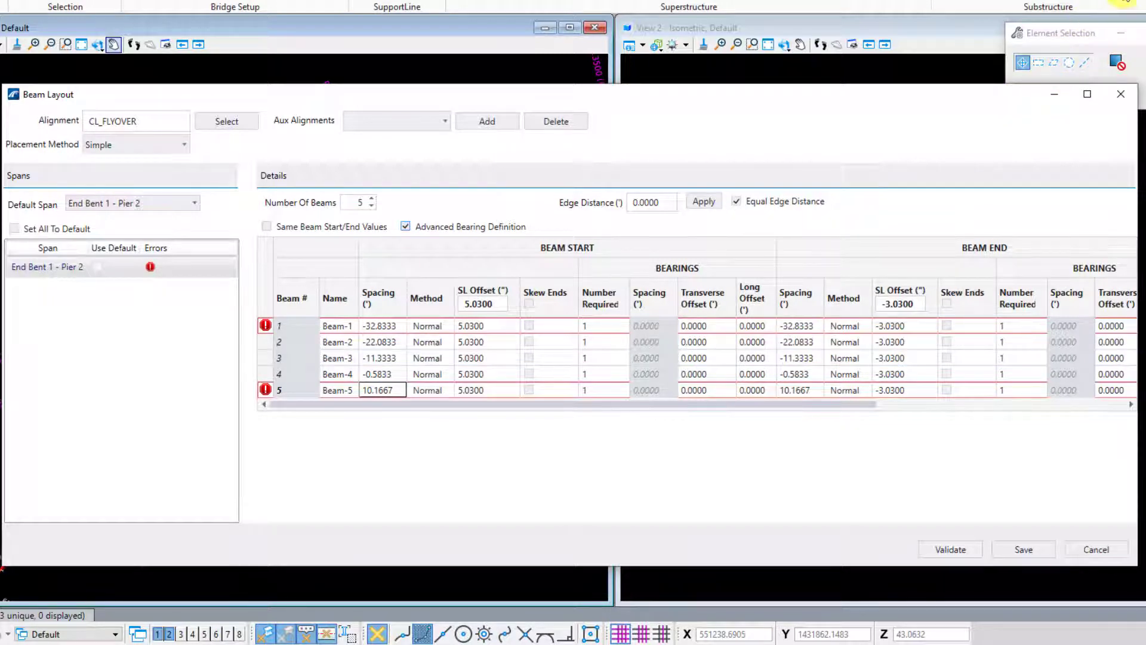
{"action": "left_click", "coordinate": [705, 357]}
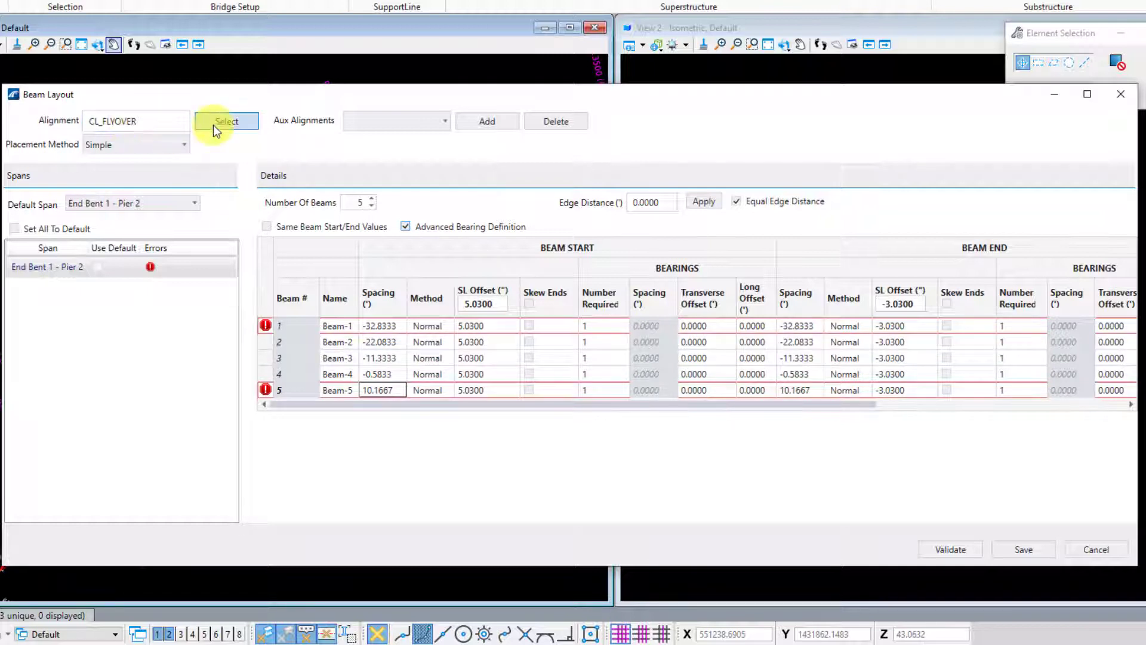
{"action": "mouse_move", "coordinate": [410, 142]}
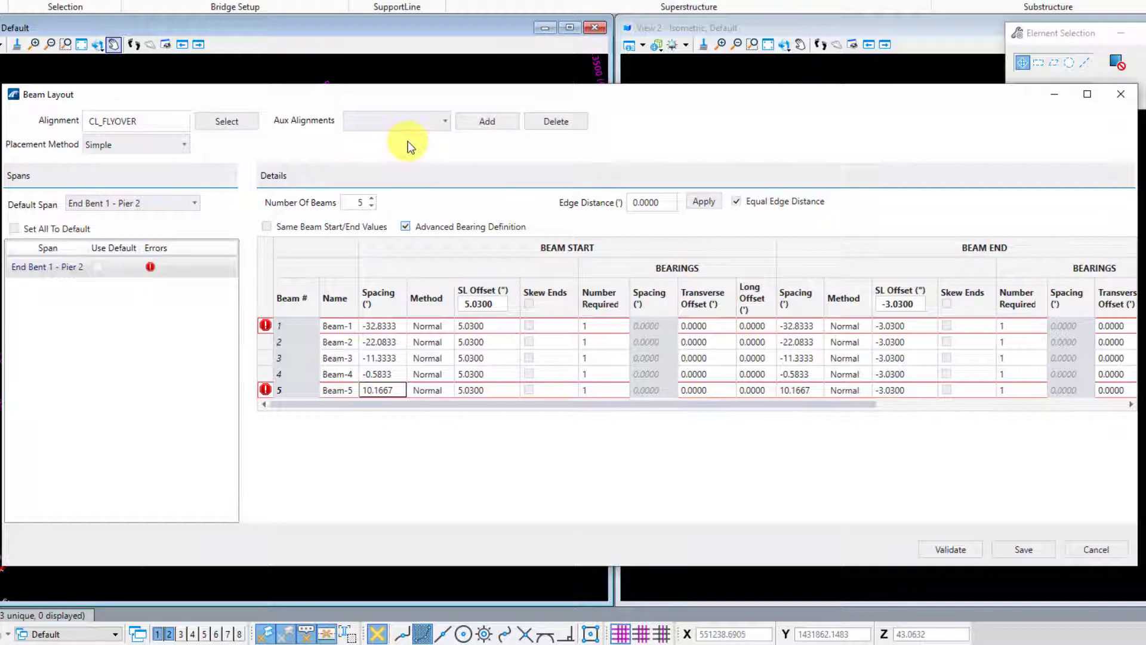
Inspect the Aux Alignments and Spacing Reference choices and clear the row errors.
{"action": "left_click", "coordinate": [380, 341]}
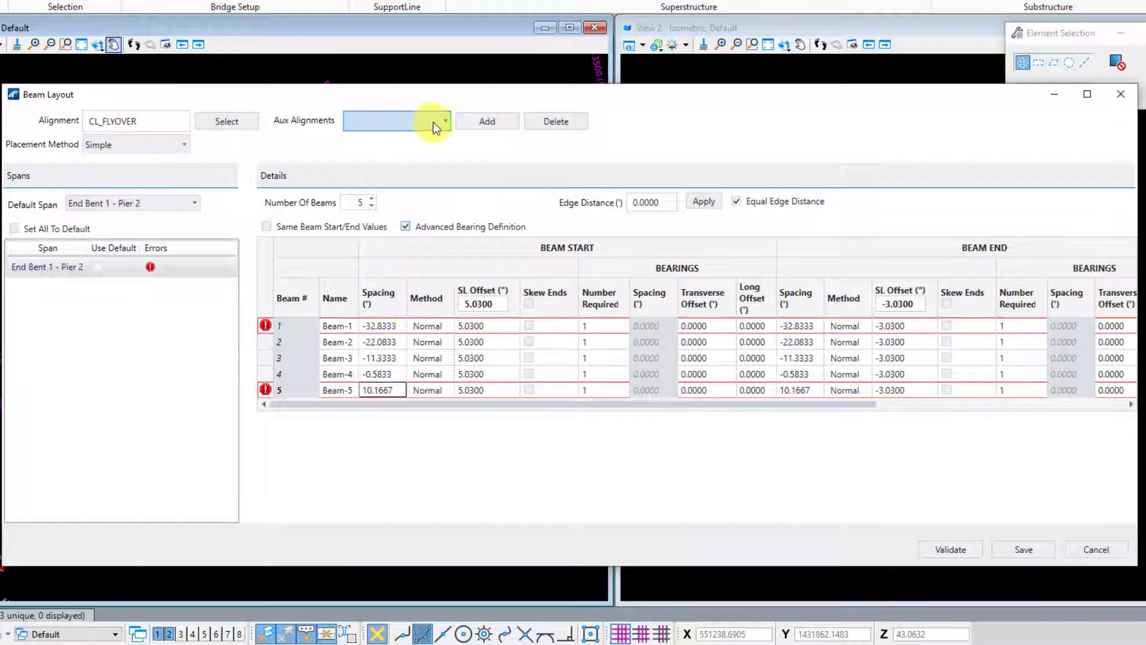
{"action": "left_click", "coordinate": [444, 121]}
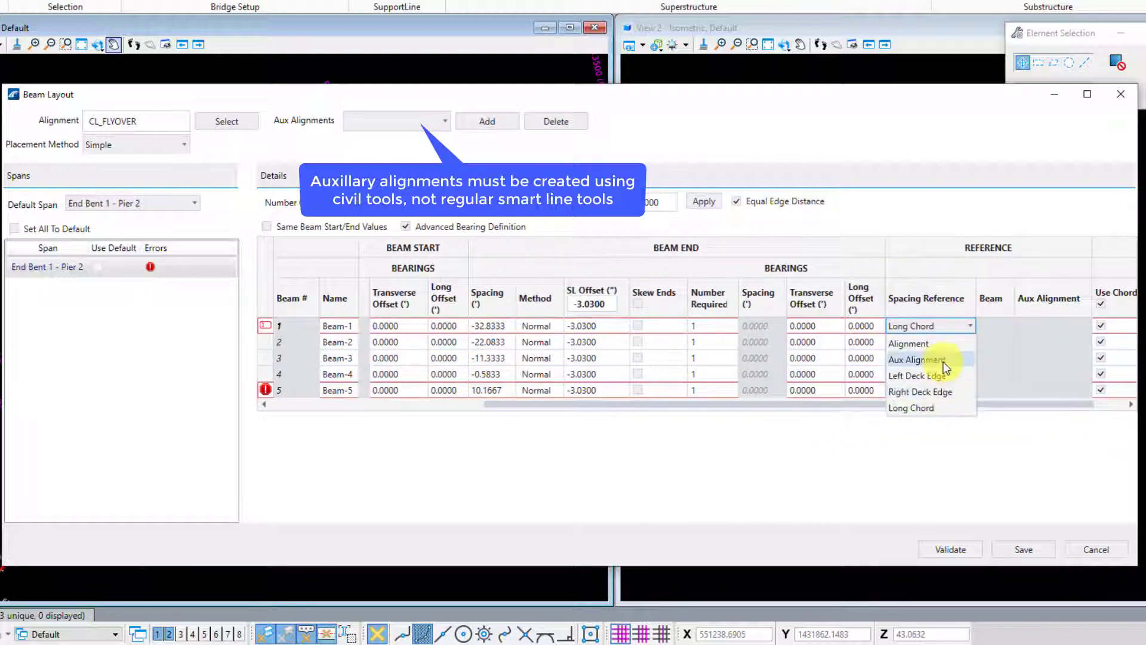
{"action": "mouse_move", "coordinate": [1048, 338]}
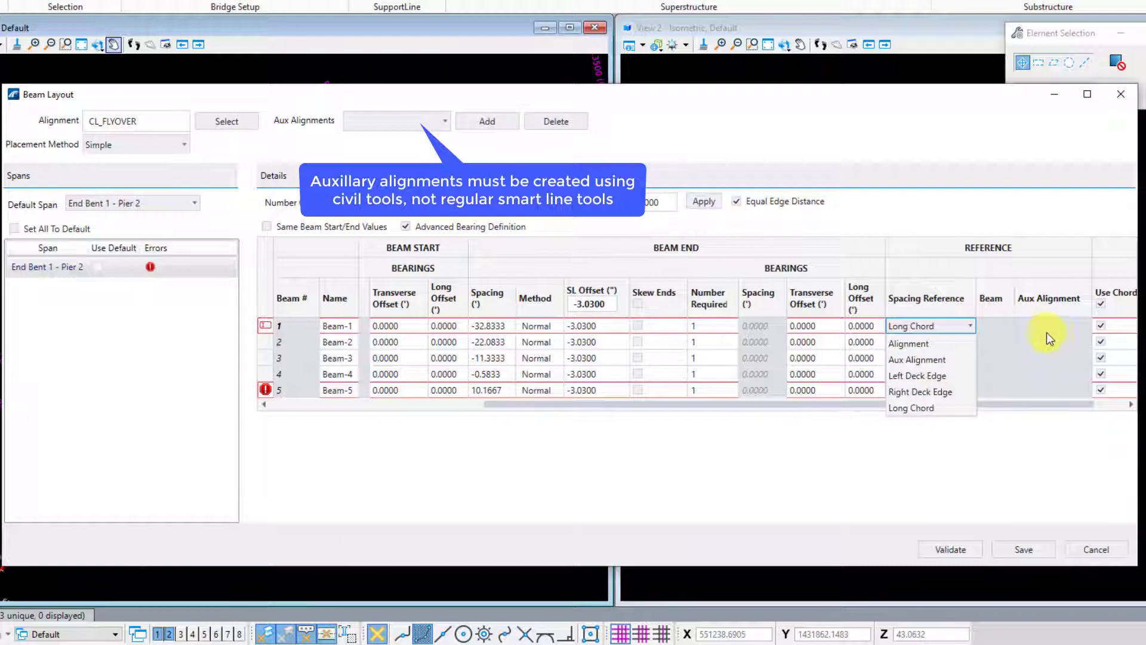
{"action": "mouse_move", "coordinate": [902, 461]}
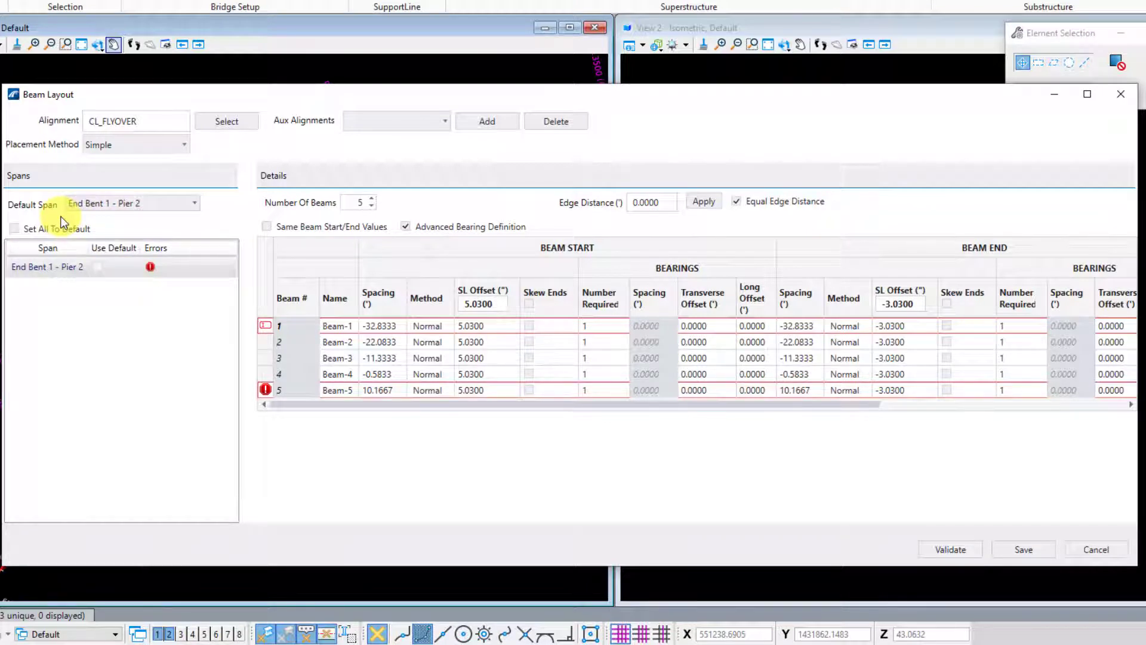
{"action": "left_click", "coordinate": [132, 203]}
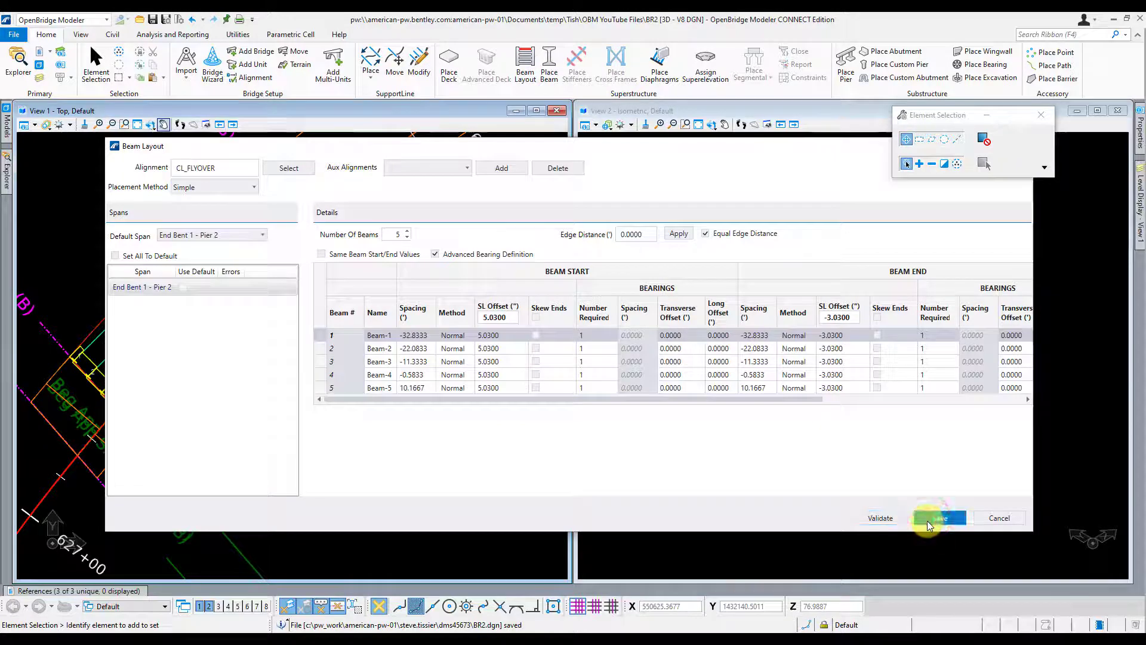
Save the first unit's beam layout and make Unit2 the active unit in Explorer.
{"action": "left_click", "coordinate": [939, 517]}
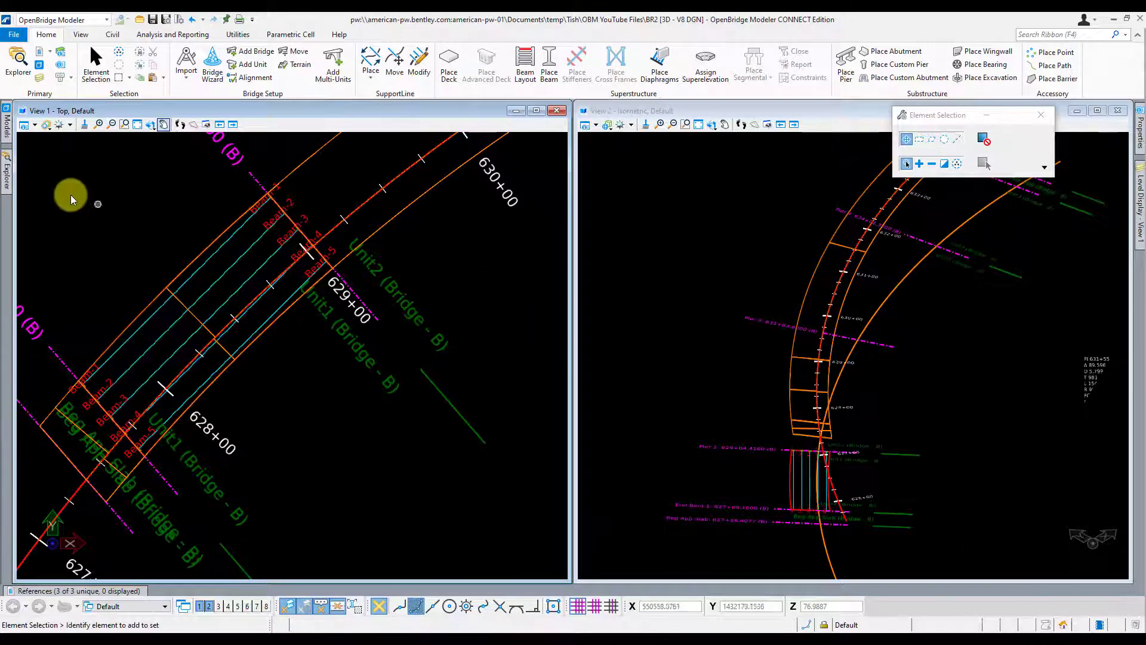
{"action": "left_click", "coordinate": [17, 65]}
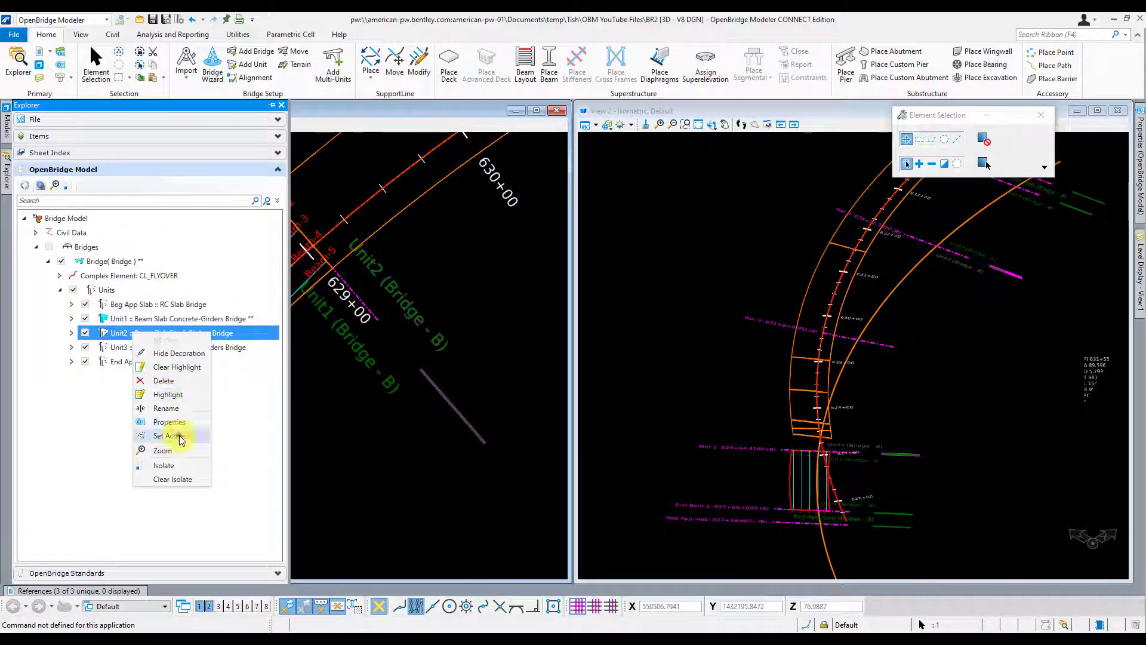
{"action": "left_click", "coordinate": [169, 436]}
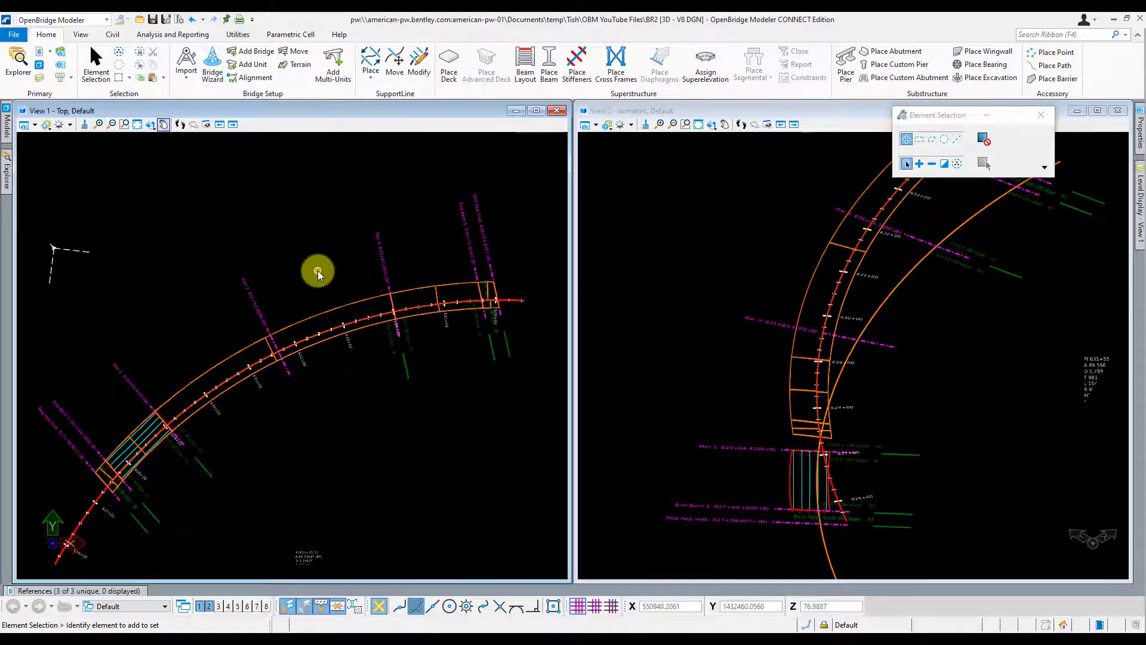
{"action": "mouse_move", "coordinate": [524, 138]}
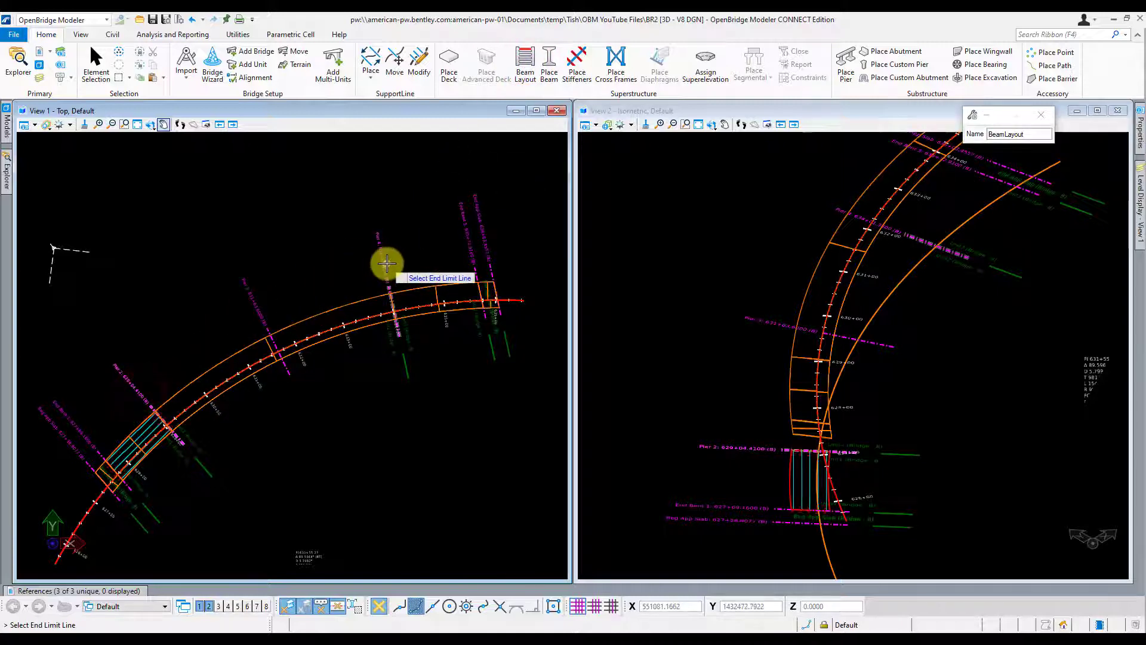
Lay out the Pier 2 - Pier 4 span with 4 continuous beams and a 6.0 edge distance.
{"action": "left_click", "coordinate": [386, 263]}
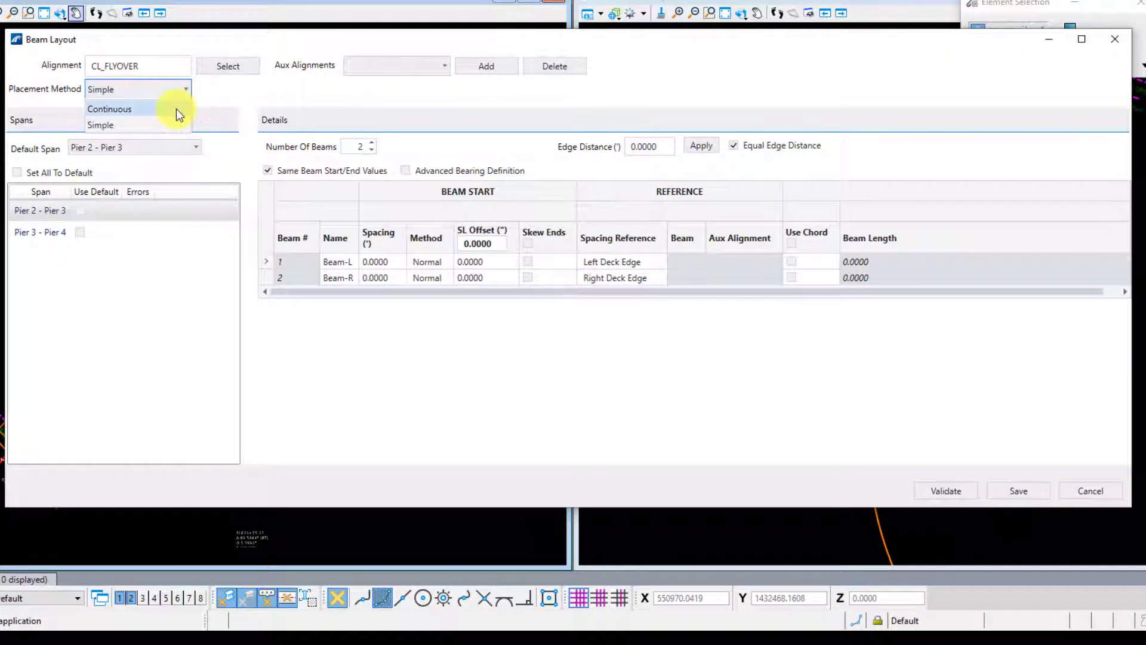
{"action": "left_click", "coordinate": [110, 108]}
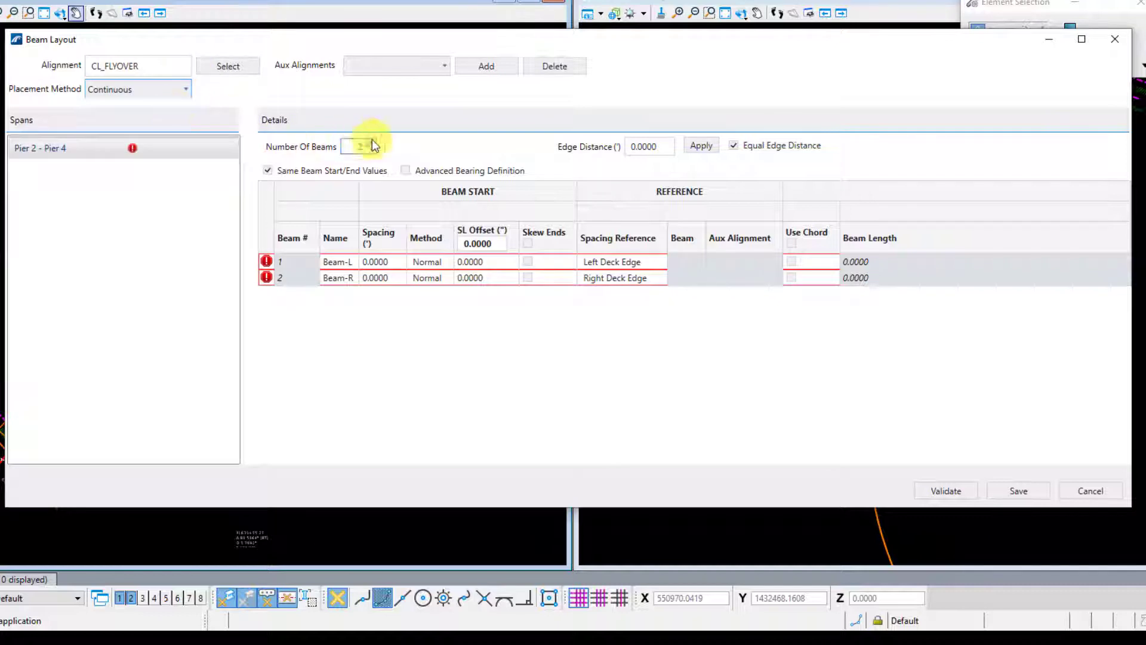
{"action": "type", "text": "4"}
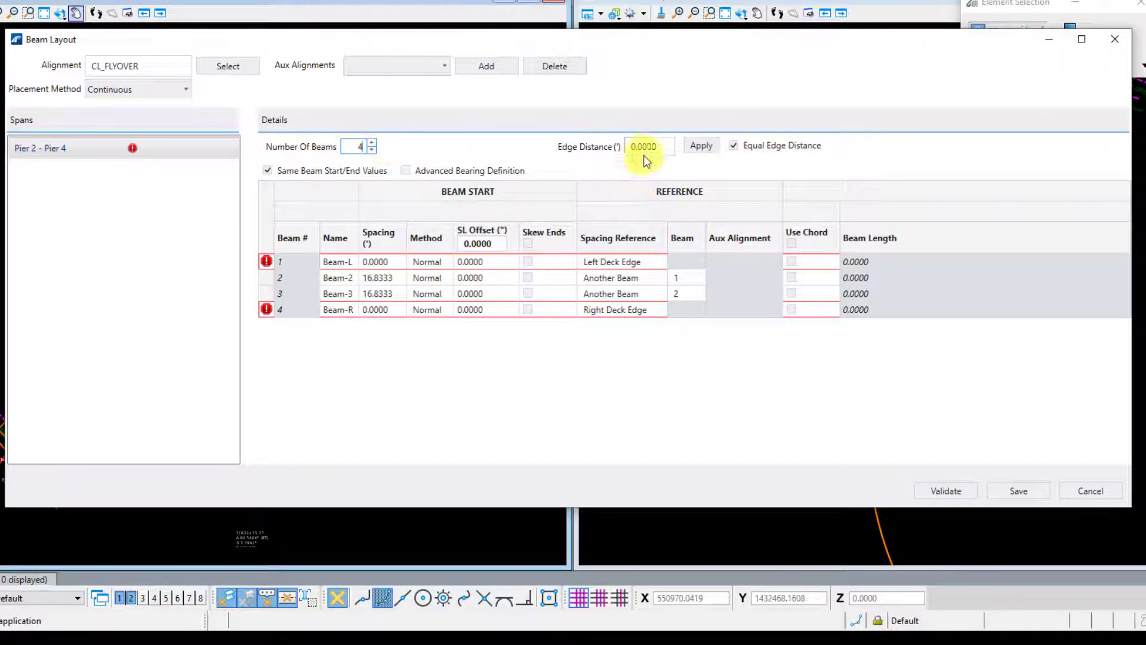
{"action": "left_click", "coordinate": [650, 146]}
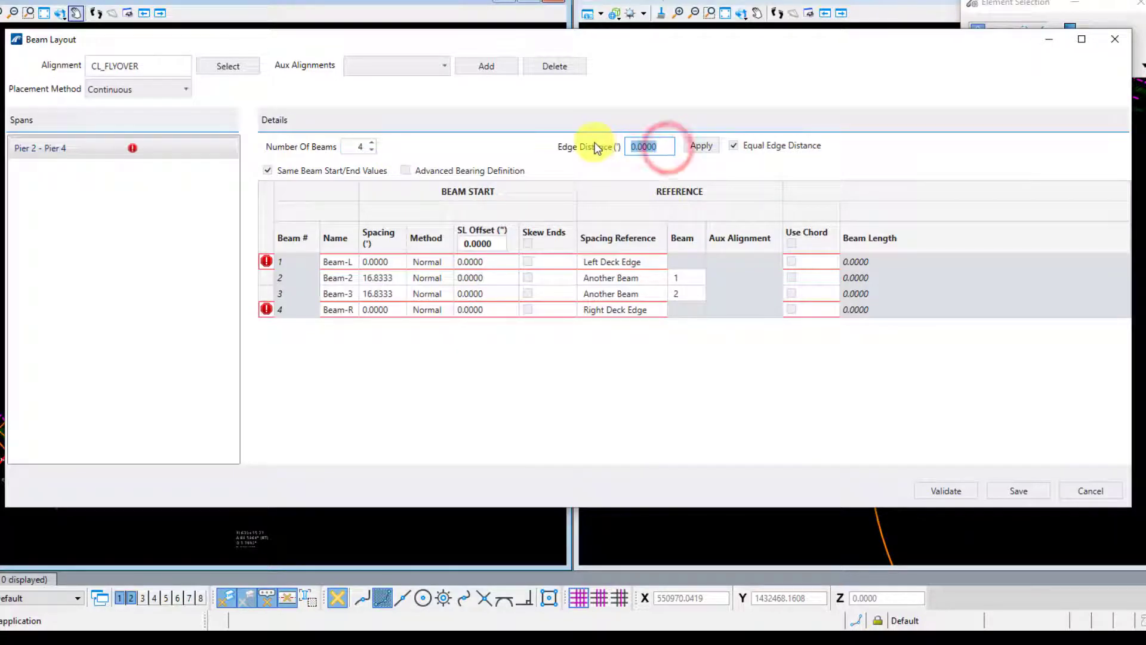
{"action": "type", "text": "6"}
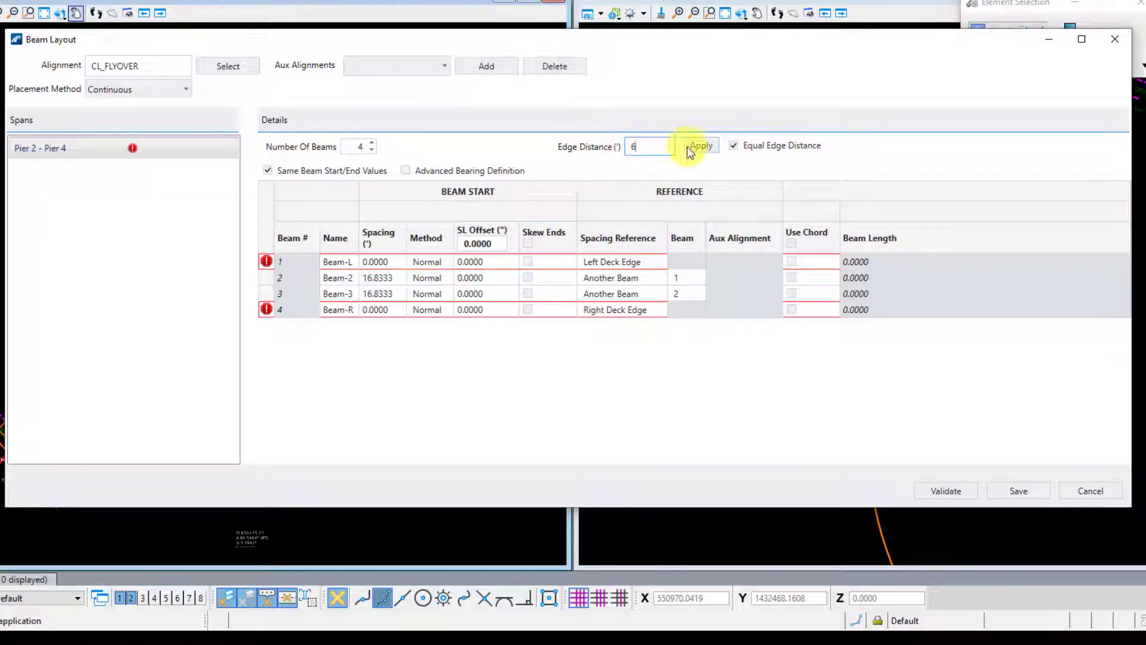
{"action": "left_click", "coordinate": [699, 146]}
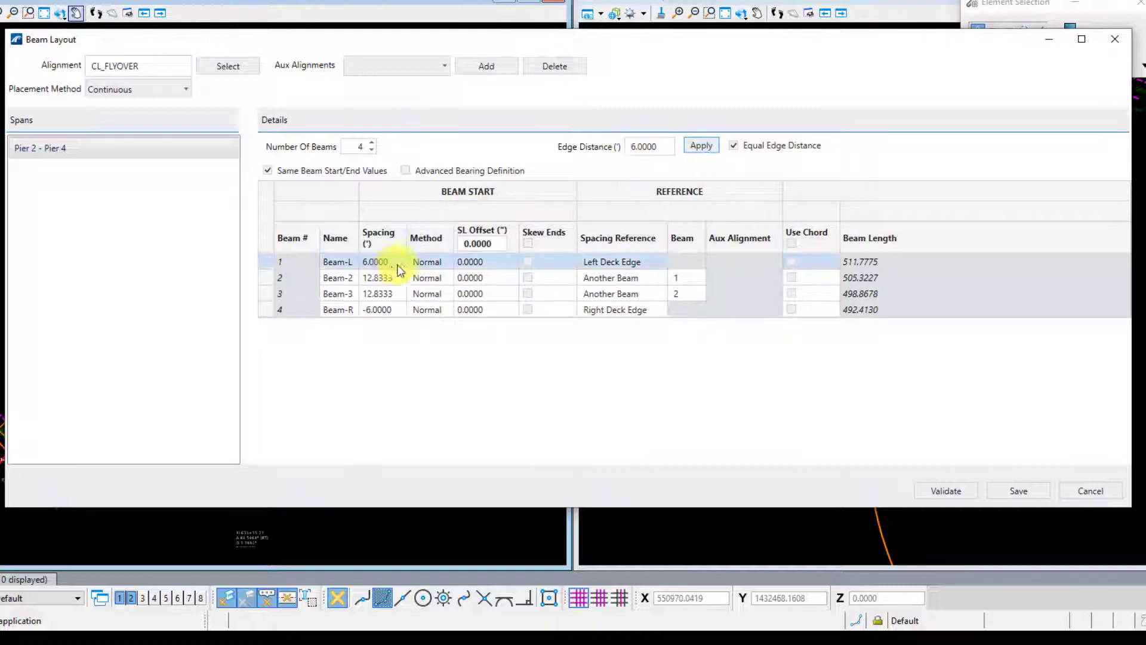
{"action": "left_click", "coordinate": [516, 309]}
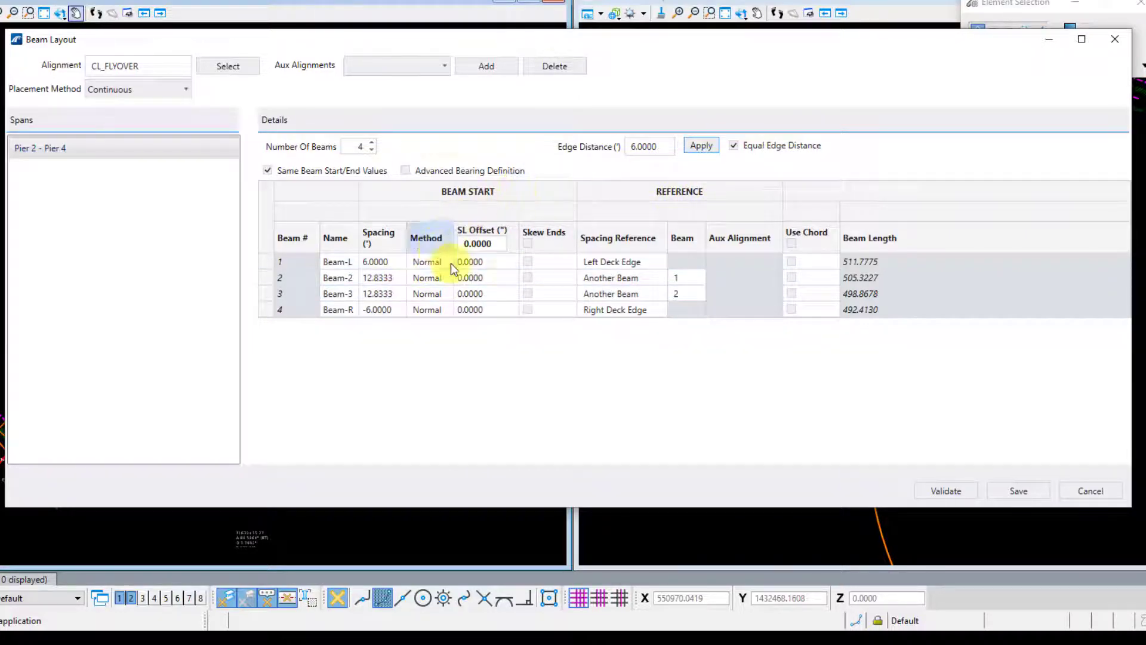
Give the beams a 12 start and -12 end SL offset and validate the layout.
{"action": "left_click", "coordinate": [482, 243]}
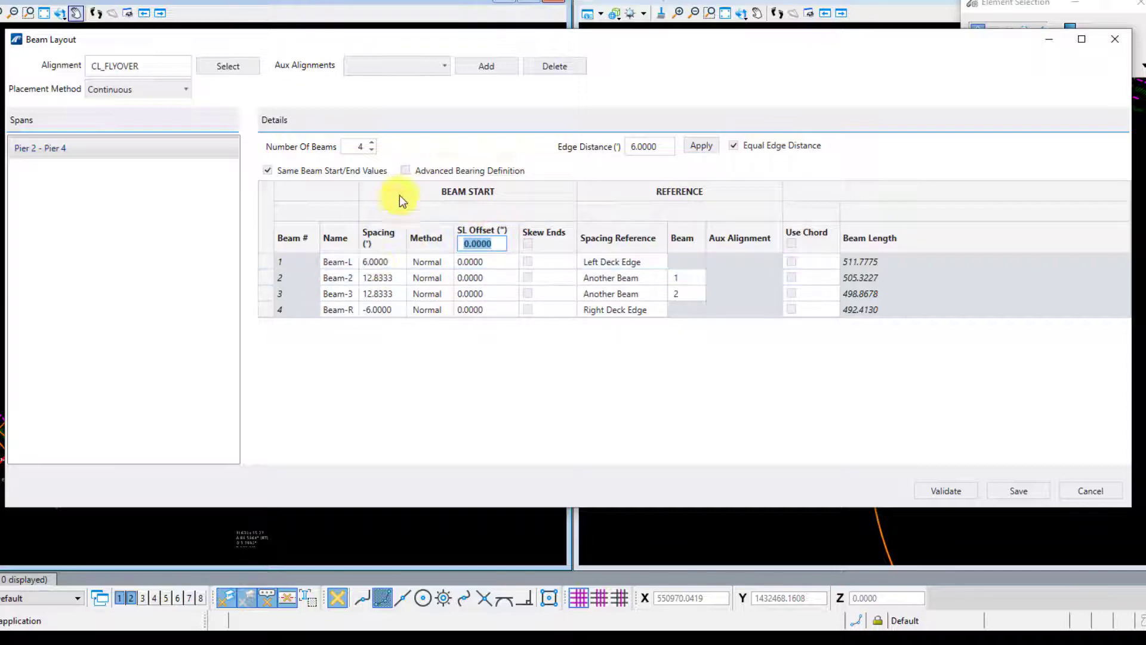
{"action": "left_click", "coordinate": [267, 171]}
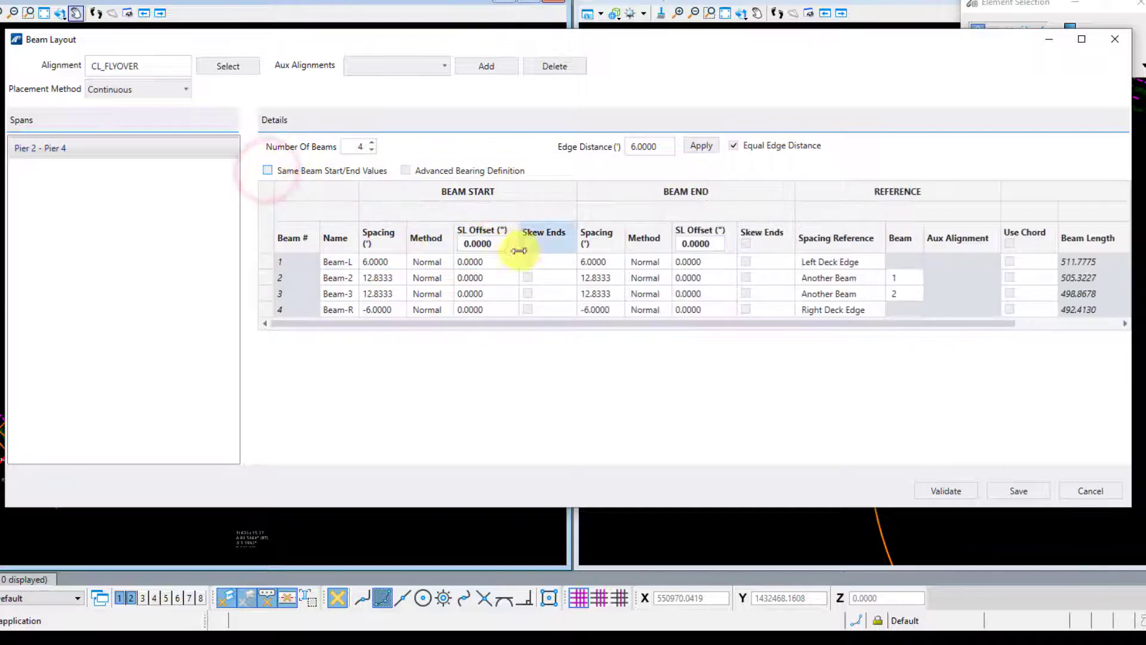
{"action": "type", "text": "12"}
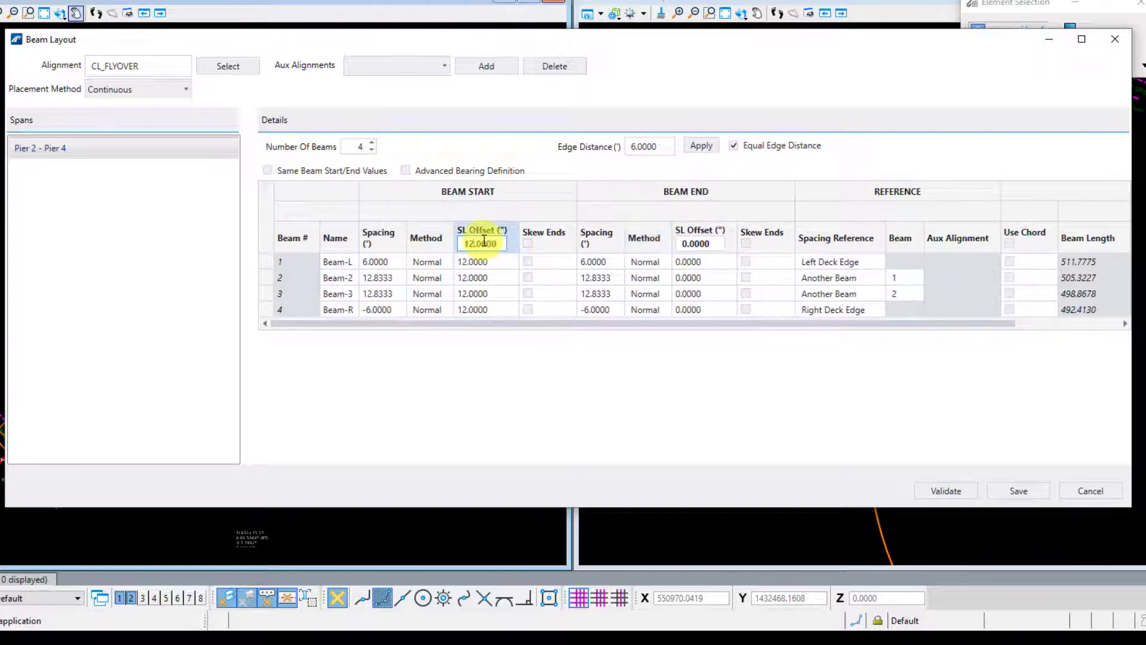
{"action": "left_click", "coordinate": [704, 243]}
{"action": "type", "text": "-12.0000"}
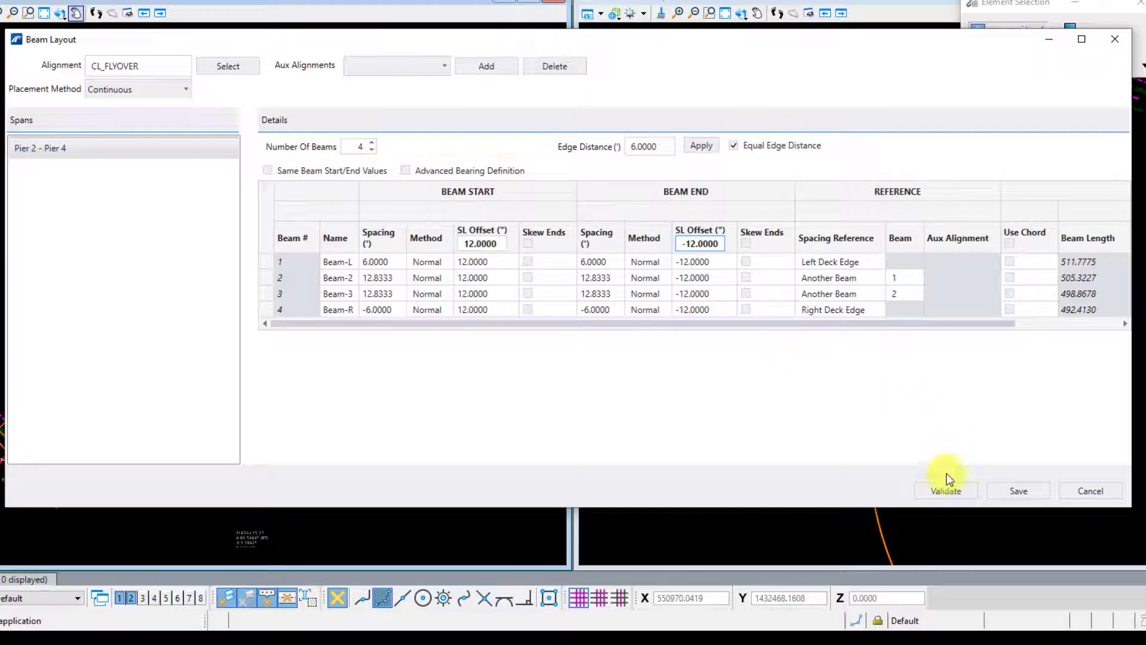
{"action": "left_click", "coordinate": [945, 490]}
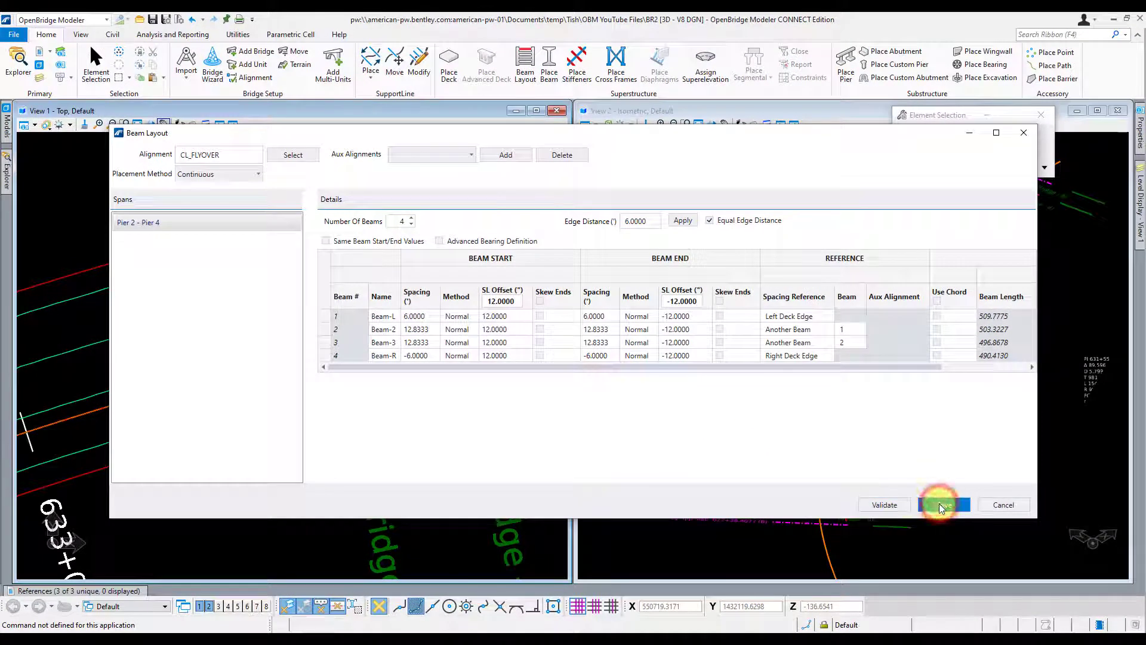
Save the Pier 2 - Pier 4 layout and start Unit3's layout from the Pier 4 limit line.
{"action": "left_click", "coordinate": [944, 504]}
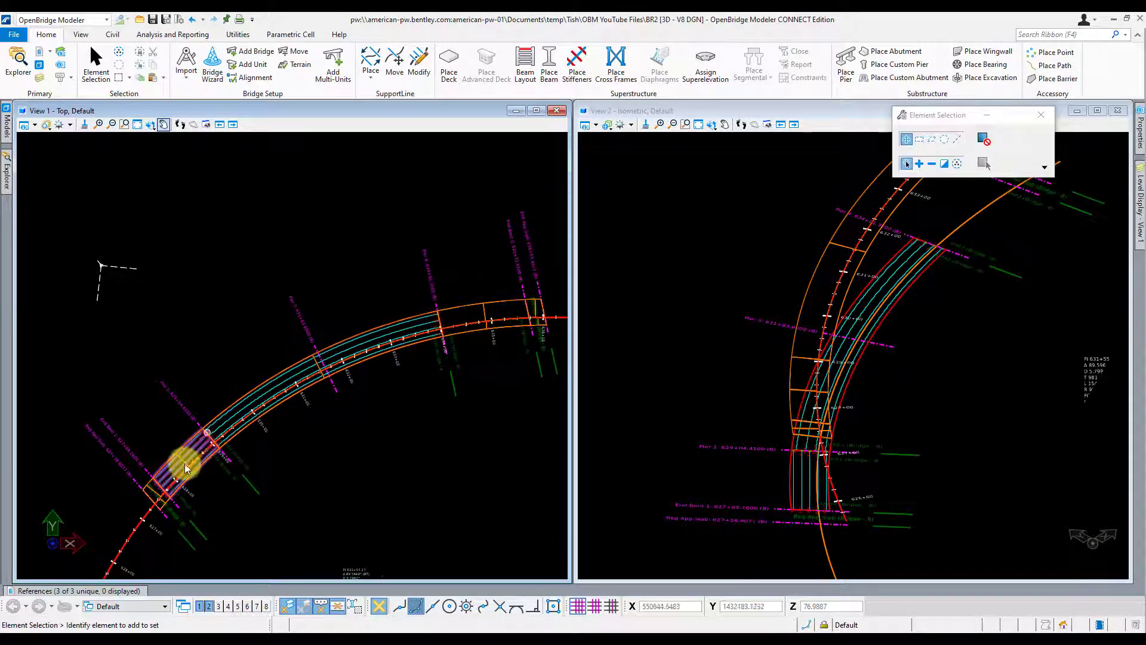
{"action": "left_click", "coordinate": [7, 152]}
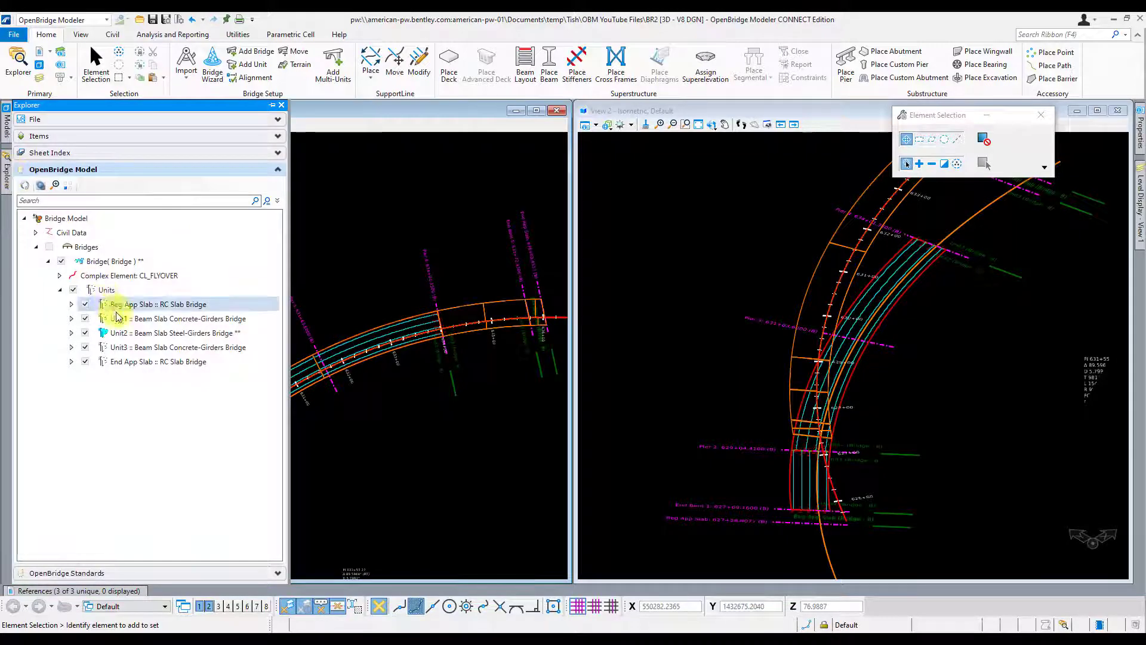
{"action": "left_click", "coordinate": [178, 347]}
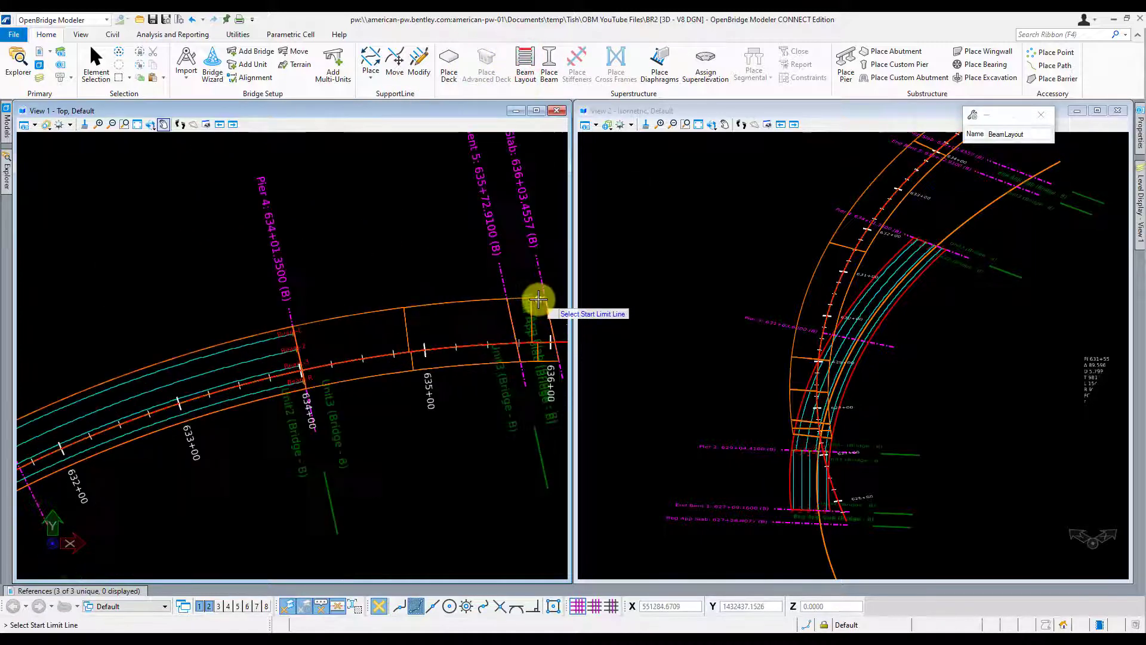
{"action": "left_click", "coordinate": [537, 300]}
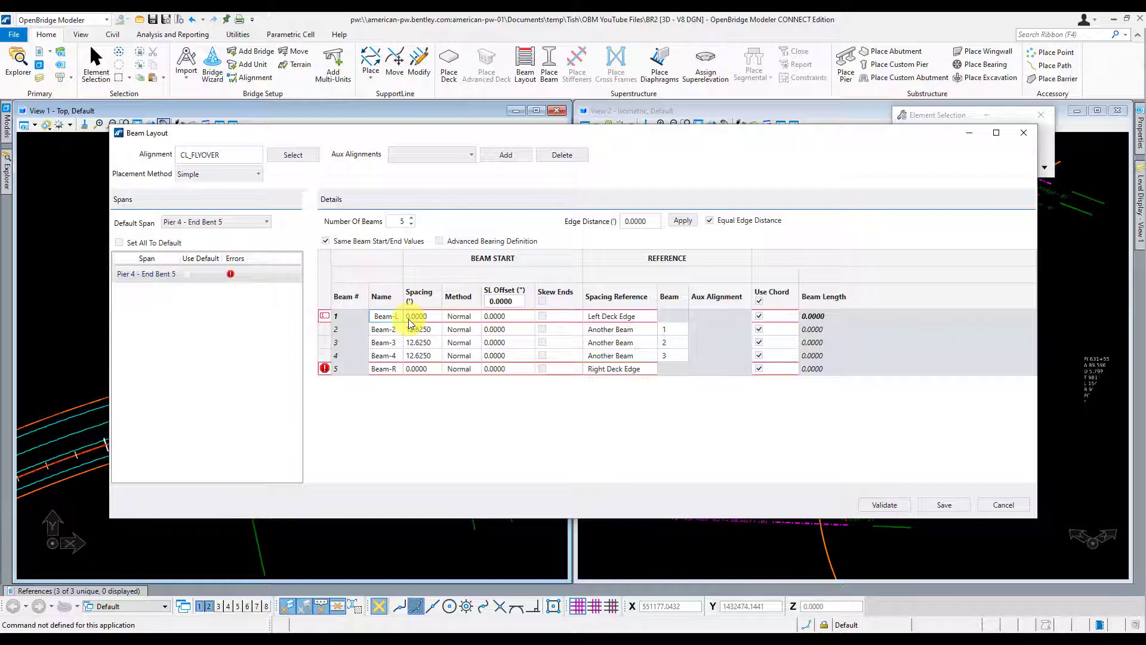
Reference the five beams to the long chord and enter spacings starting at -32.7500.
{"action": "left_click", "coordinate": [382, 342]}
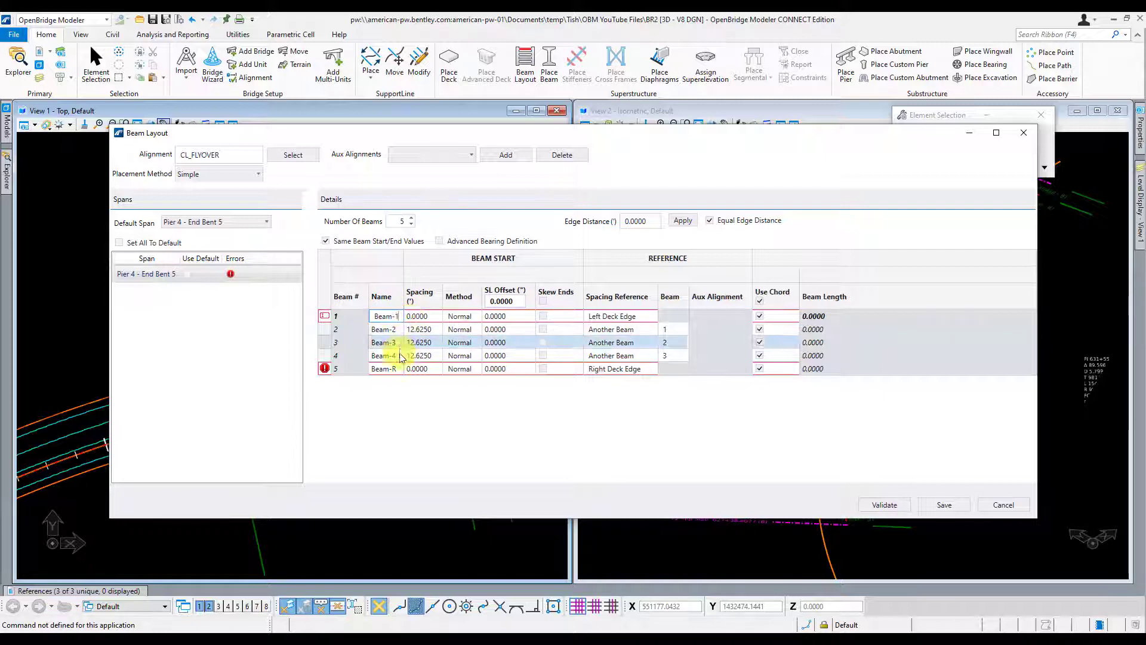
{"action": "left_click", "coordinate": [386, 368]}
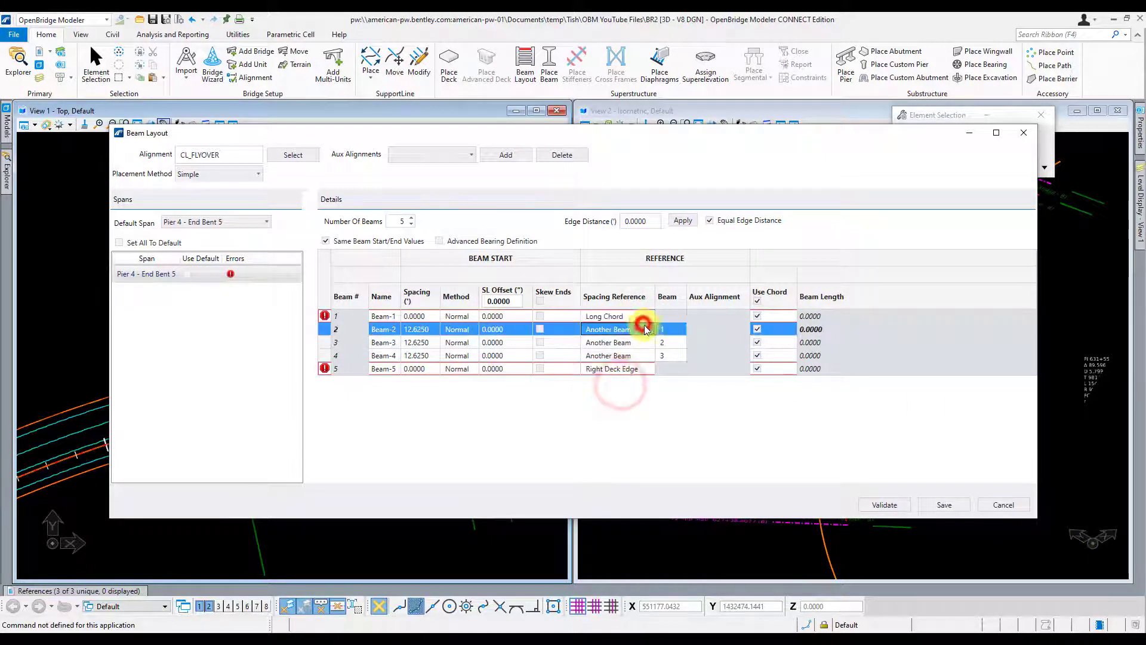
{"action": "left_click", "coordinate": [617, 329]}
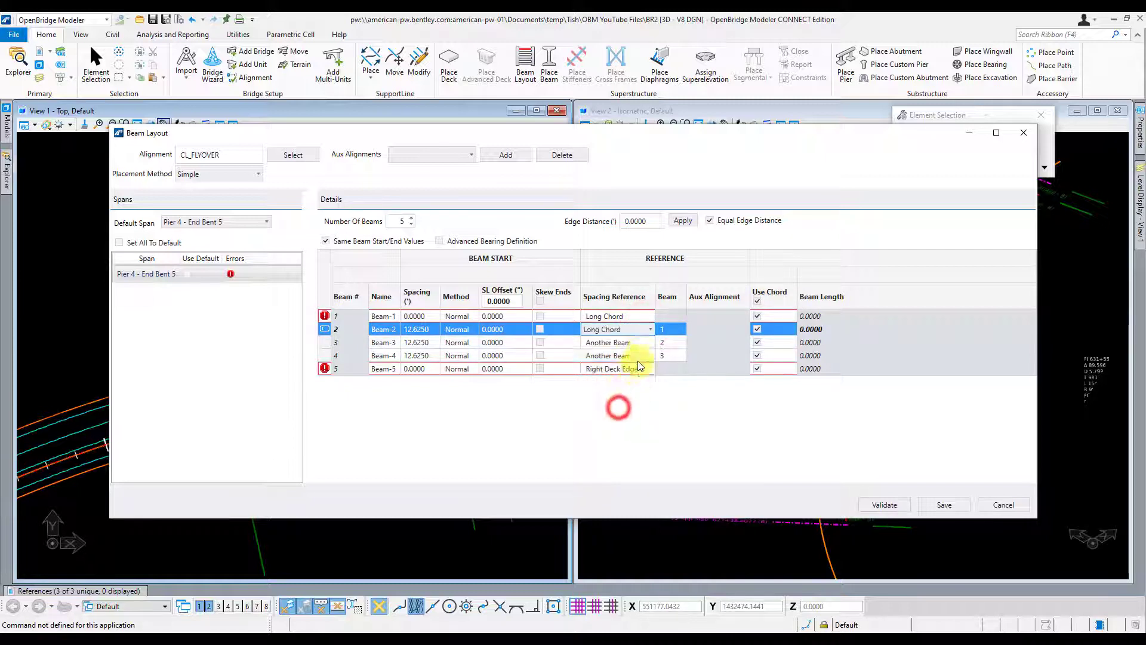
{"action": "left_click", "coordinate": [383, 342]}
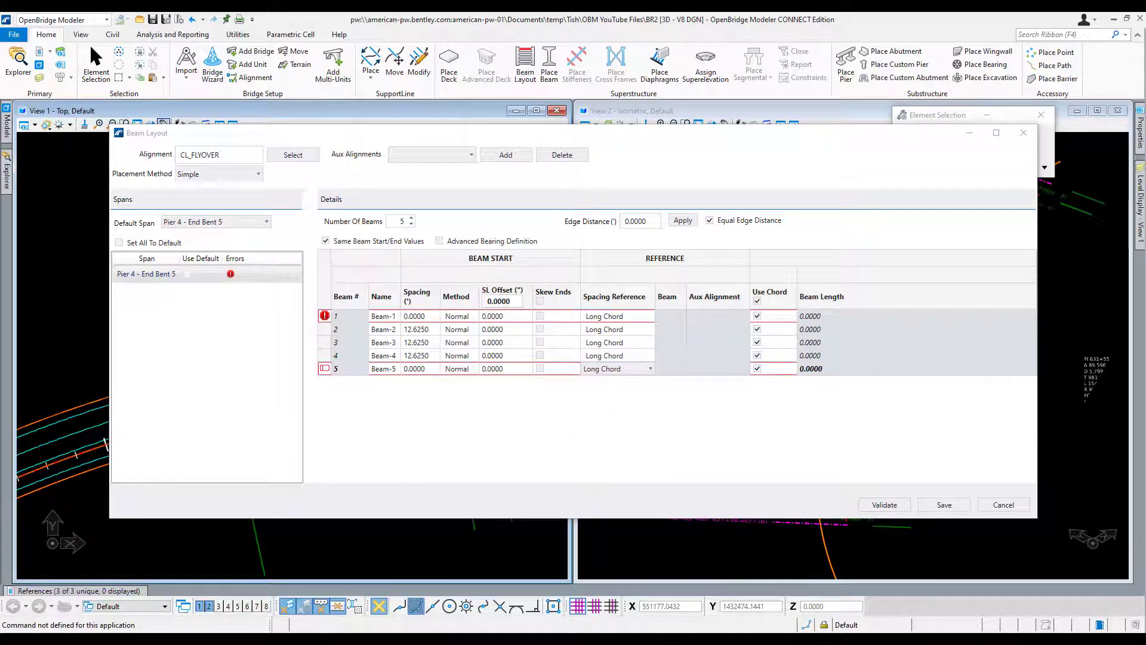
{"action": "left_click", "coordinate": [490, 316]}
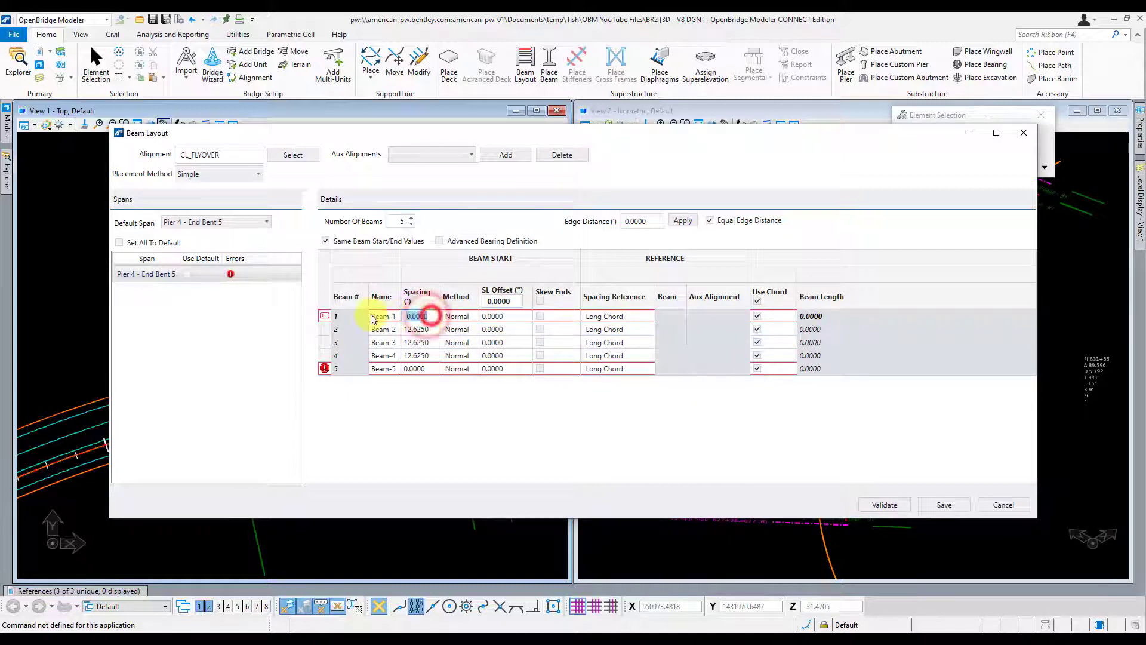
{"action": "type", "text": "-32.7500"}
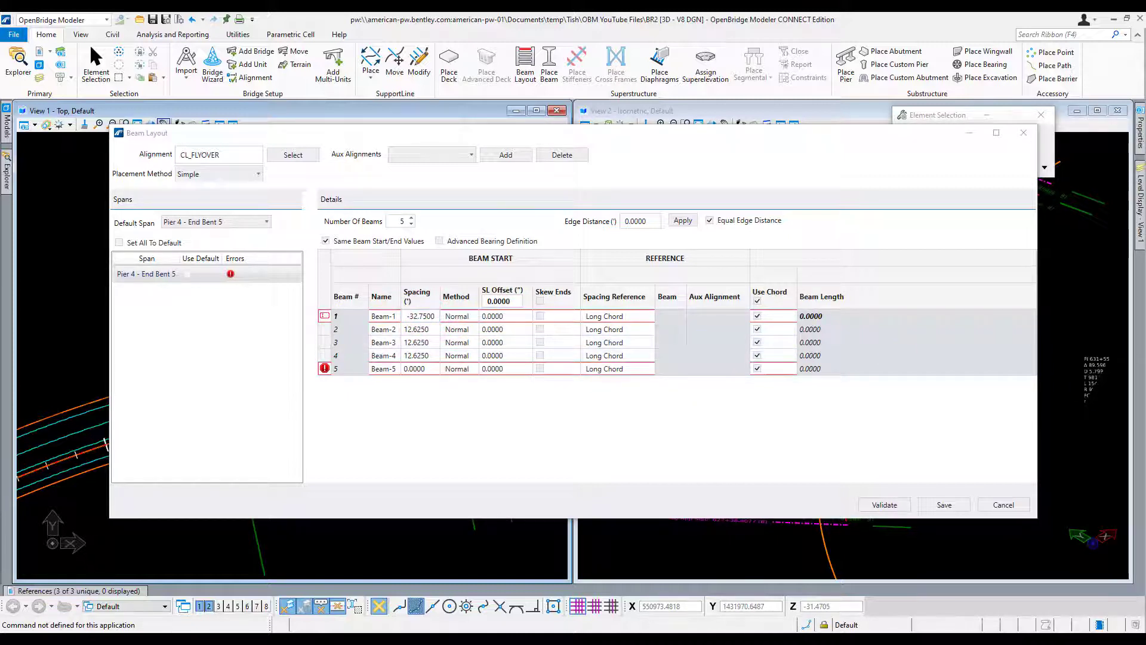
{"action": "left_click", "coordinate": [416, 330]}
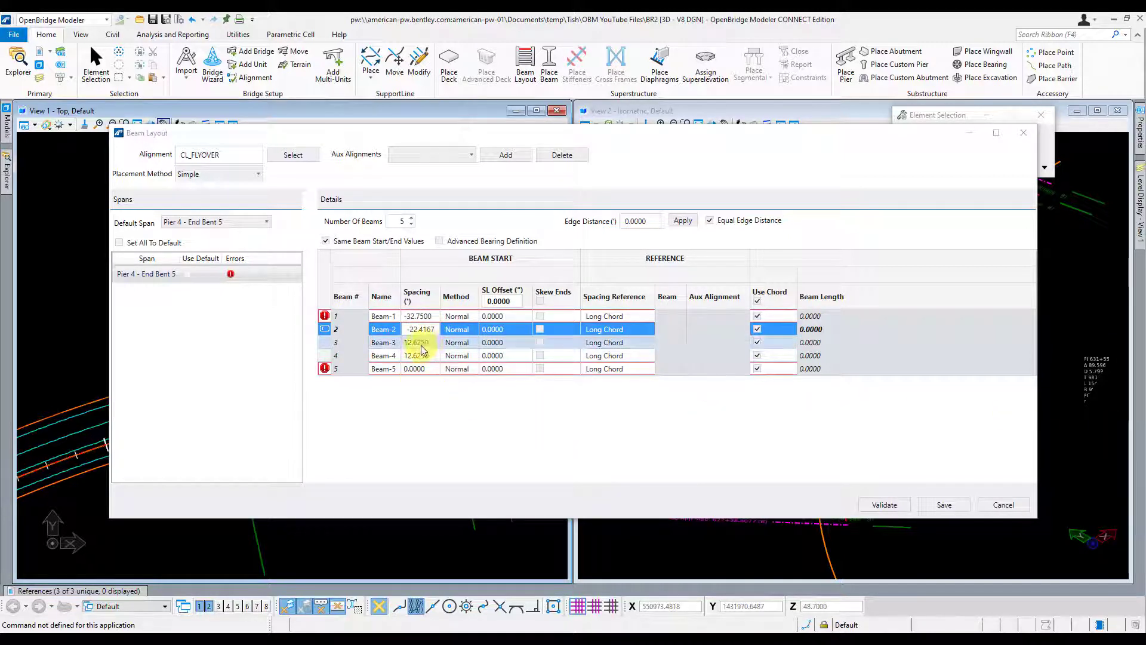
{"action": "left_click", "coordinate": [383, 343]}
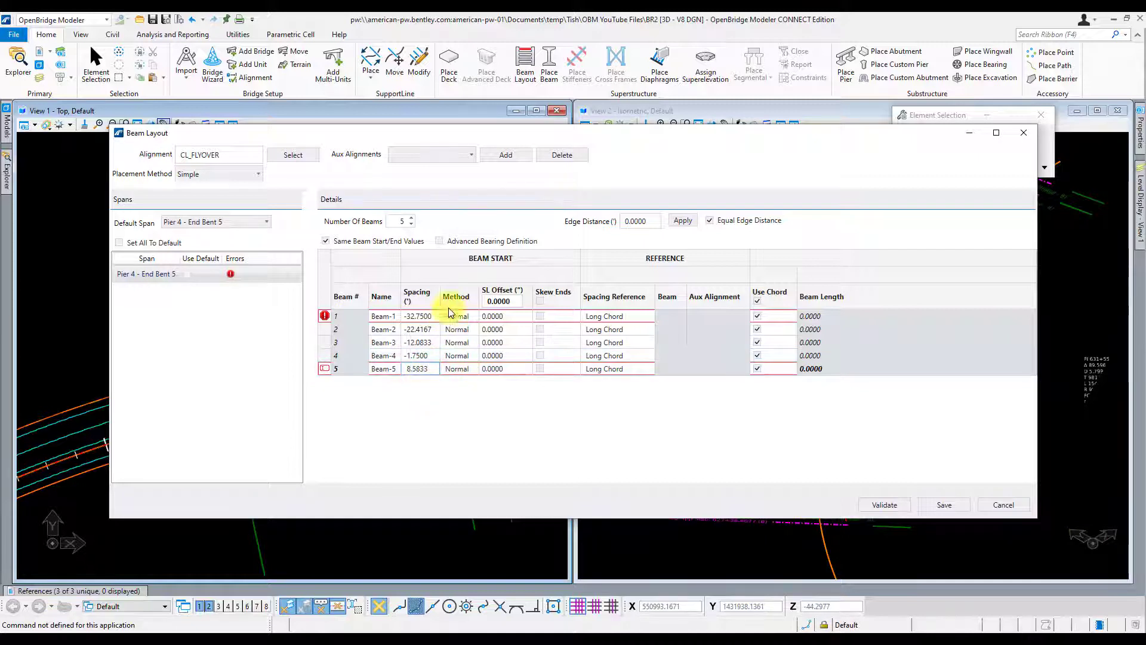
Set 3.0400 start and 5.0600 end SL offsets and save the Pier 4 - End Bent 5 layout.
{"action": "left_click", "coordinate": [326, 240]}
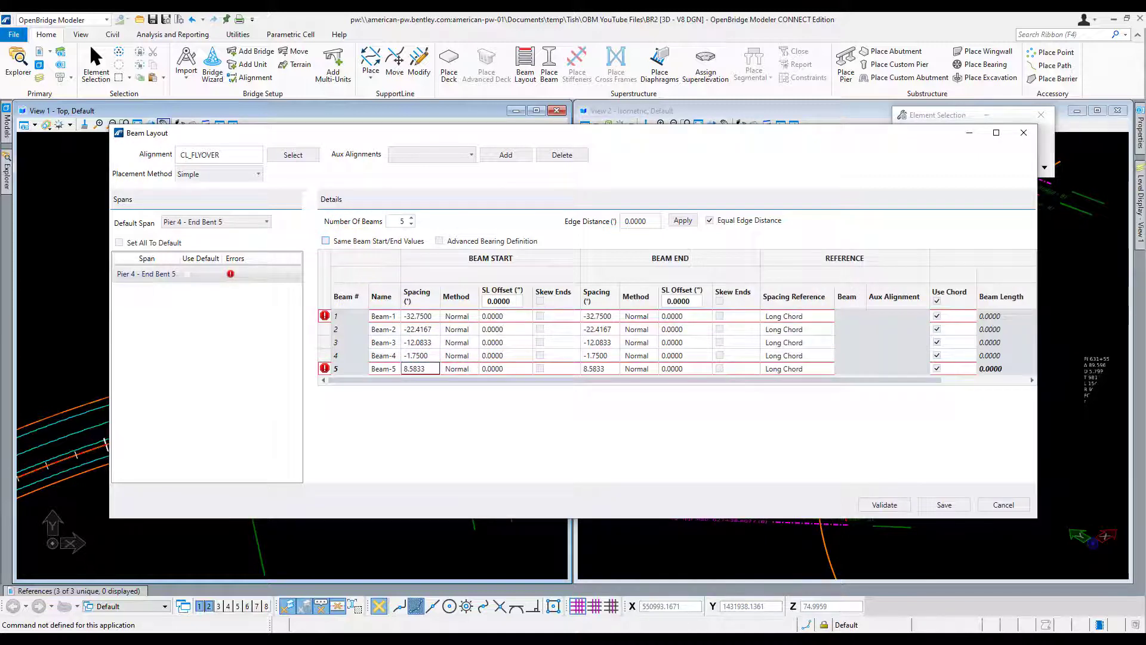
{"action": "left_click", "coordinate": [503, 301]}
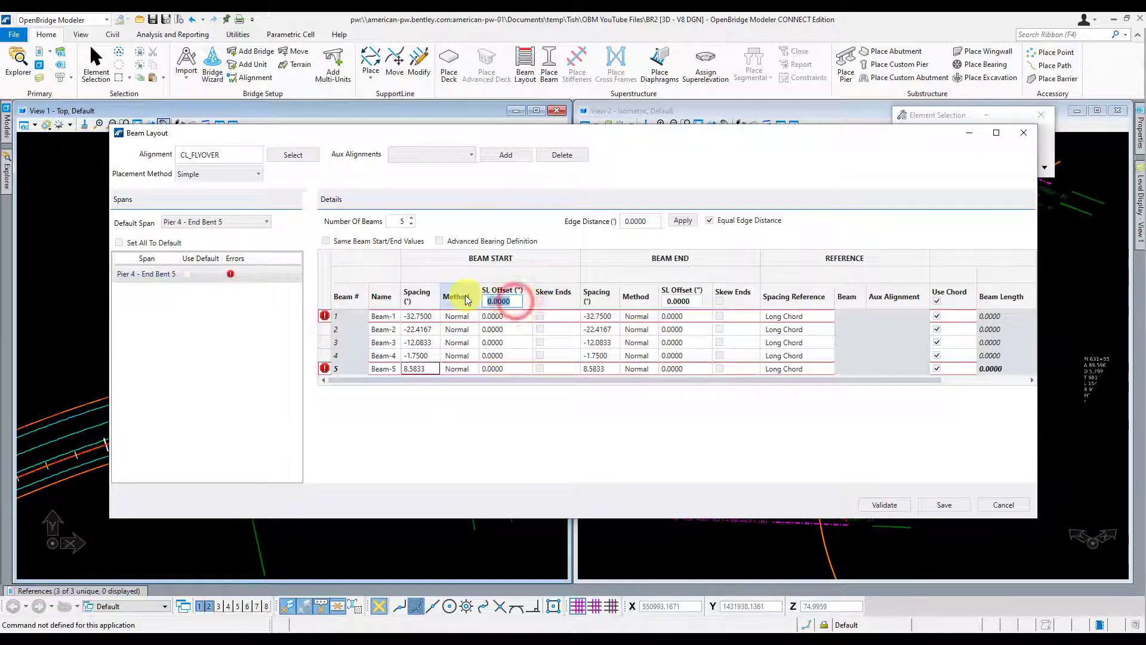
{"action": "type", "text": "3.0400"}
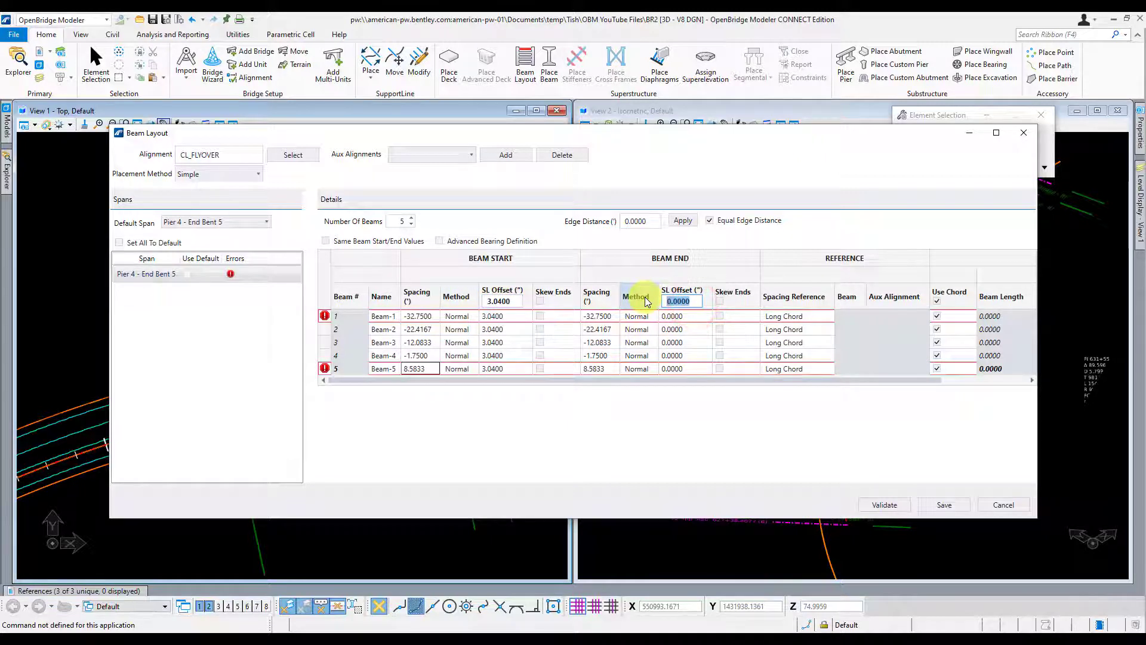
{"action": "type", "text": "5.0600"}
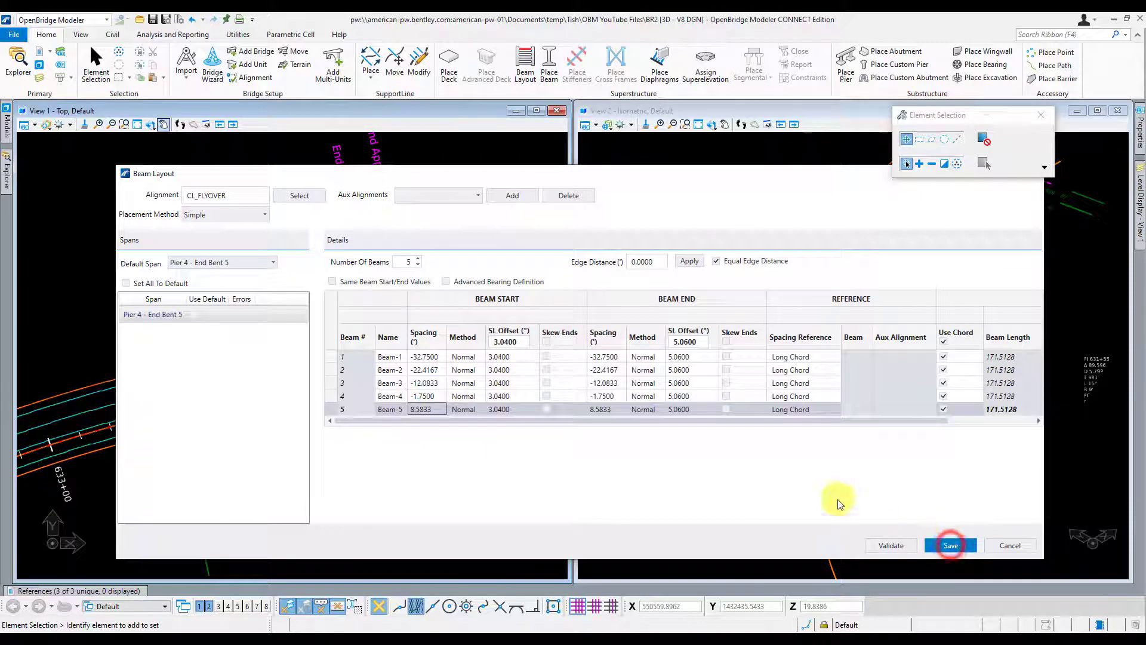
{"action": "left_click", "coordinate": [950, 546]}
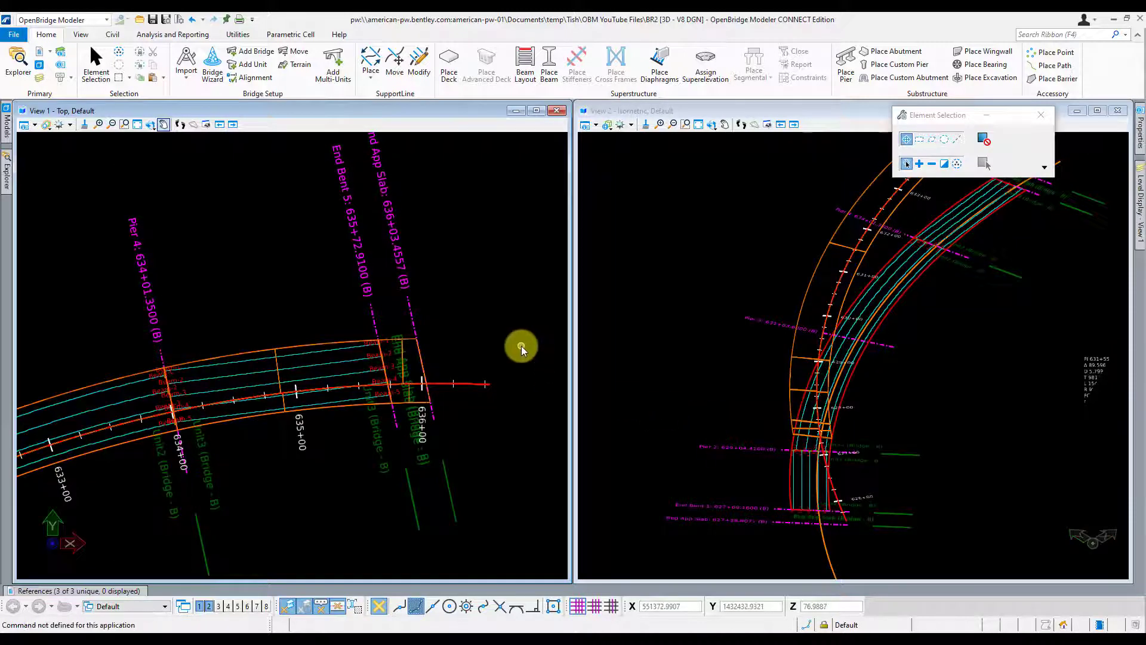